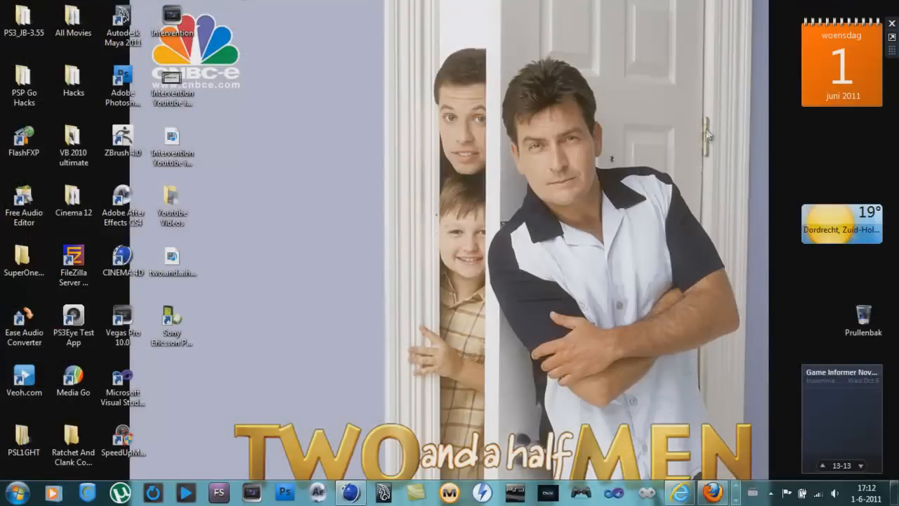
mouse_move(708, 138)
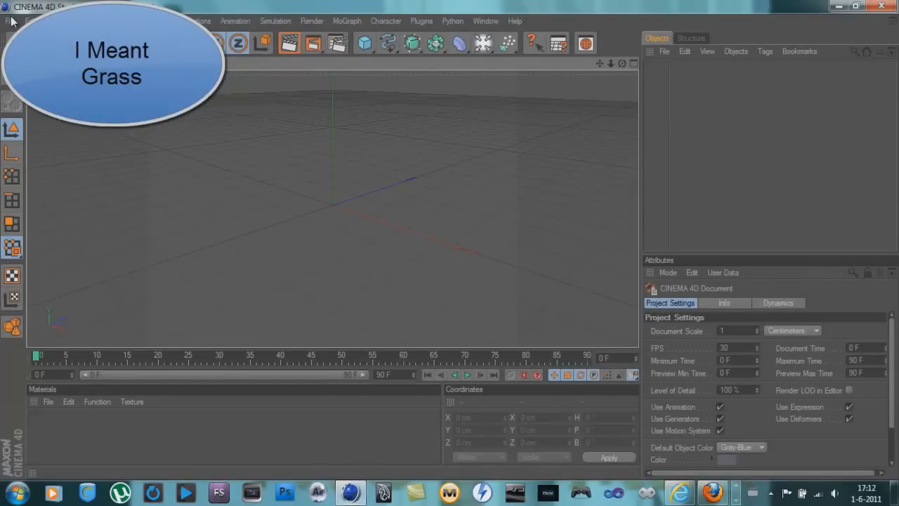
mouse_move(388, 54)
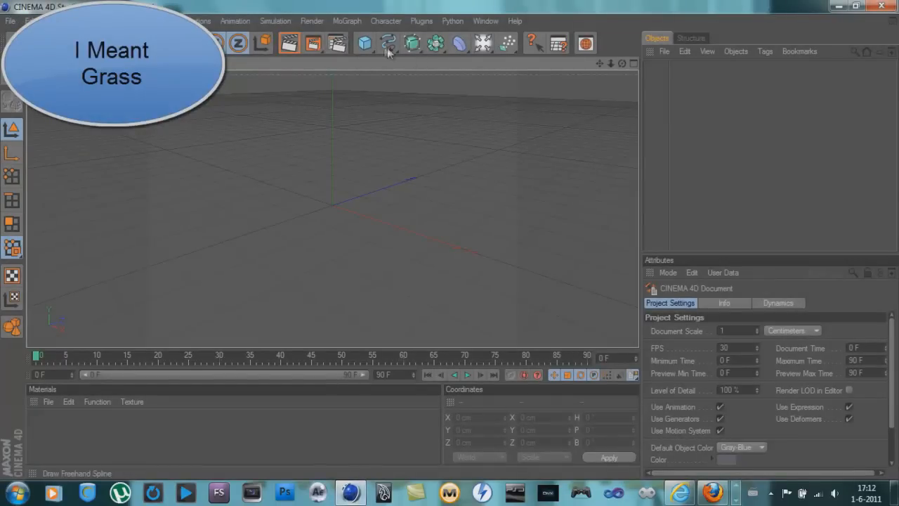
Step: Add a Cube primitive to the scene as the base for the ground slab
left_click(364, 44)
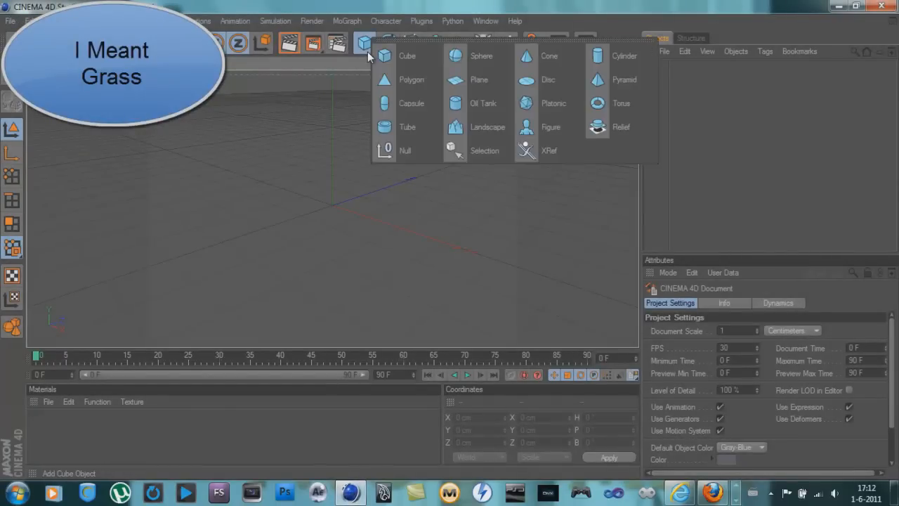
left_click(384, 56)
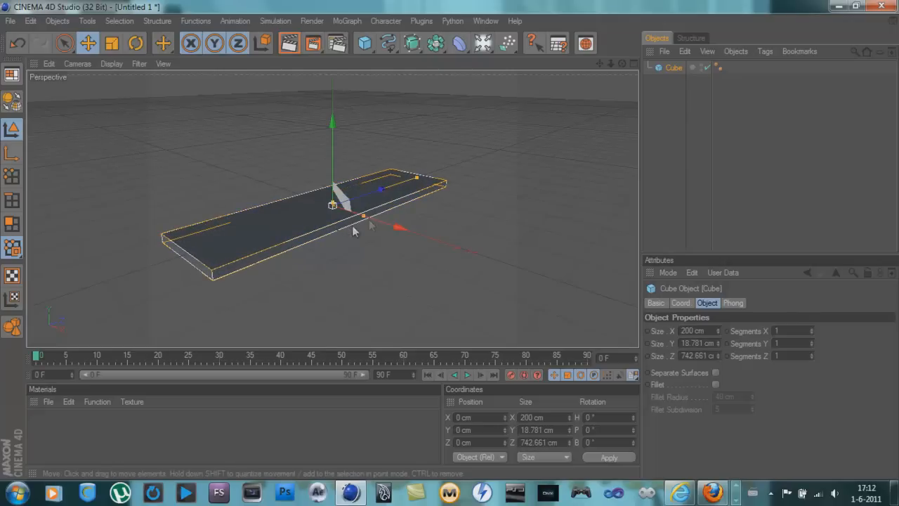
mouse_move(419, 246)
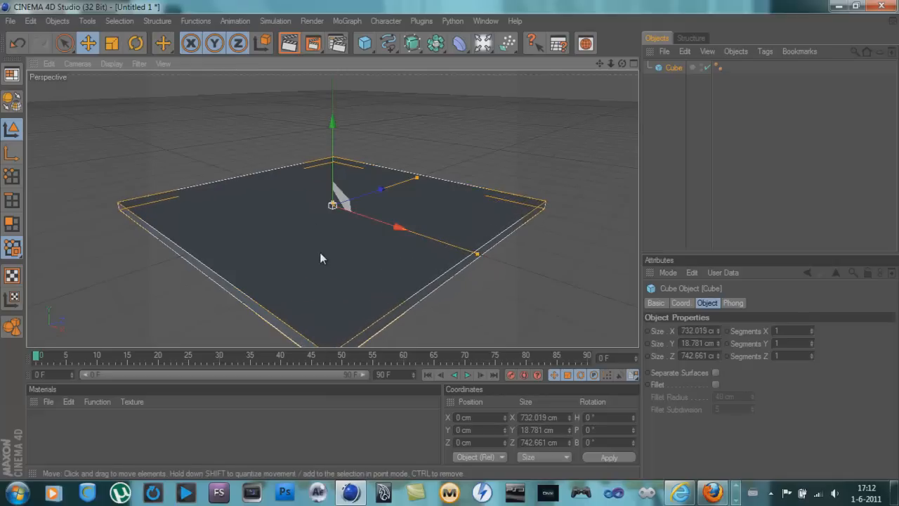
mouse_move(719, 317)
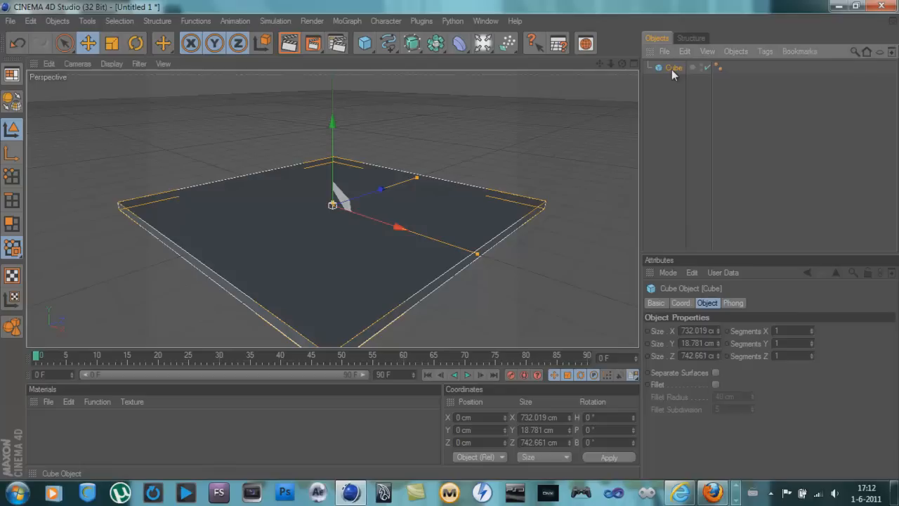
mouse_move(718, 322)
type("00")
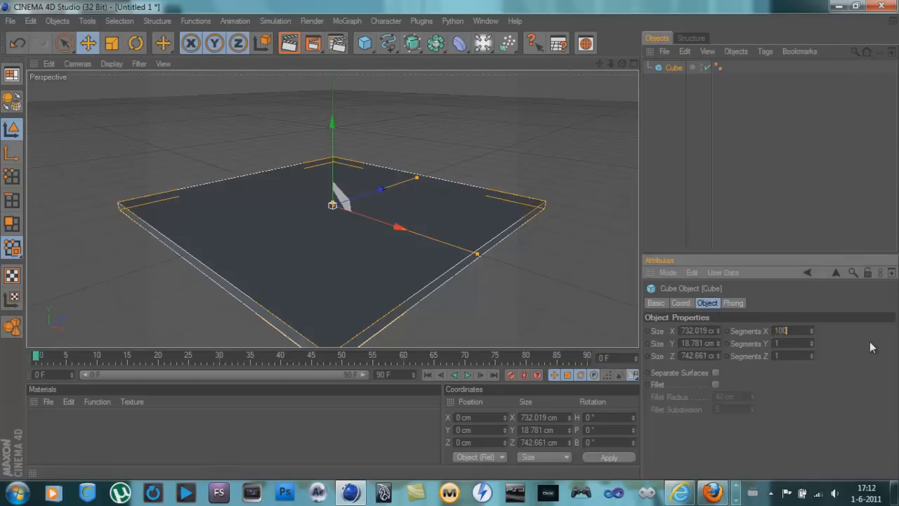
Step: Confirm 100 segments on the cube for dense subdivision
key("Return")
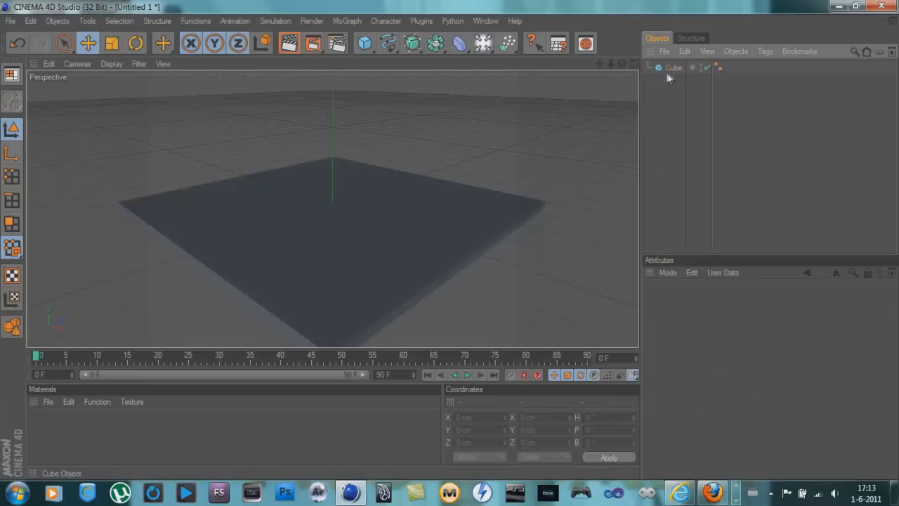
Step: Make the cube an editable polygon object (C), switch to Polygon mode and Top view
left_click(673, 67)
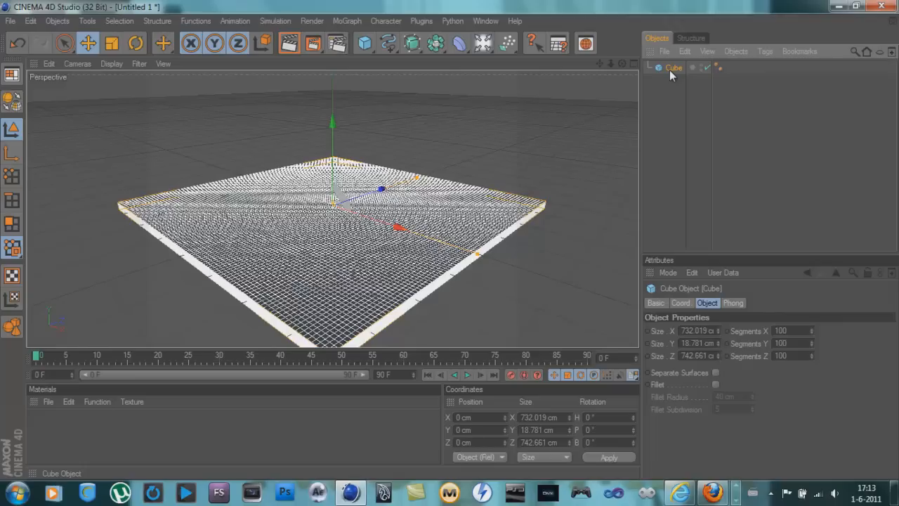
key("c")
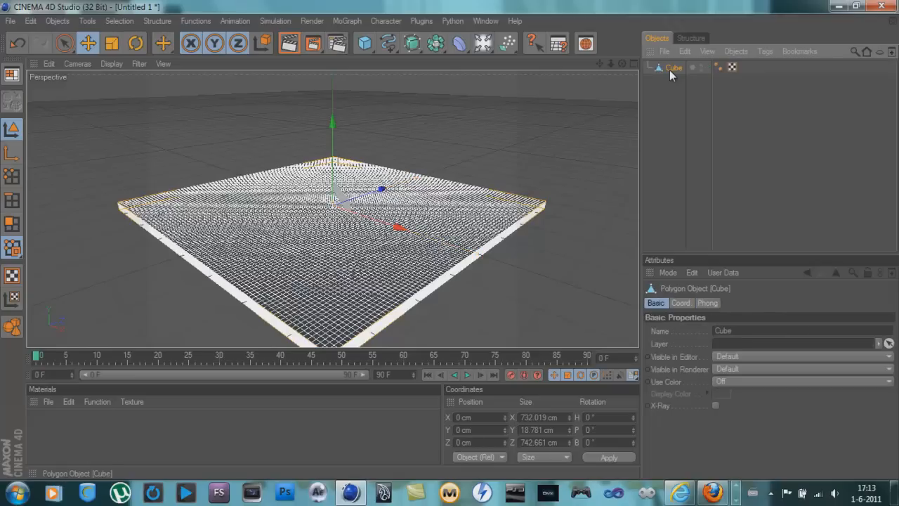
mouse_move(677, 101)
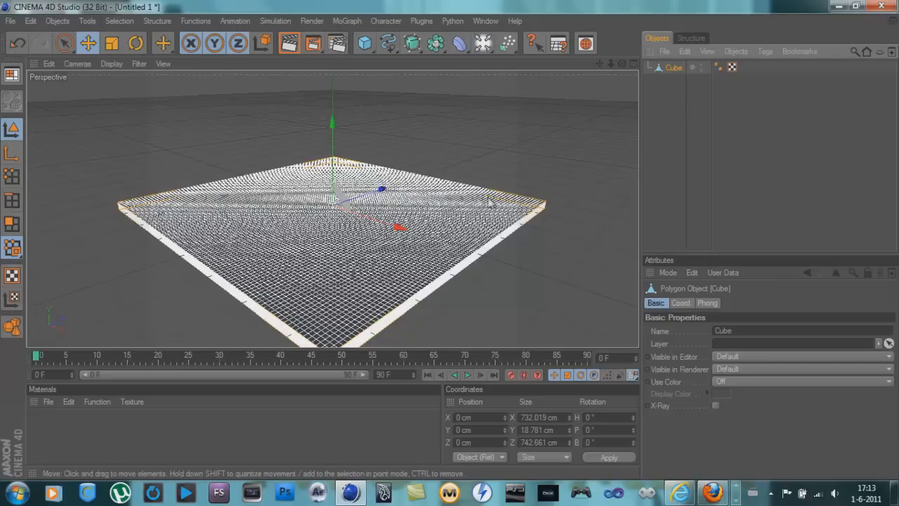
mouse_move(87, 175)
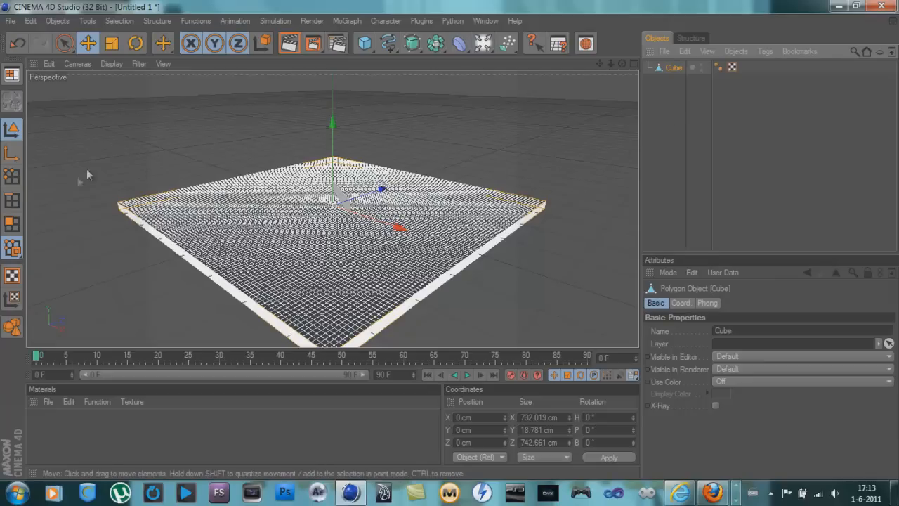
mouse_move(11, 225)
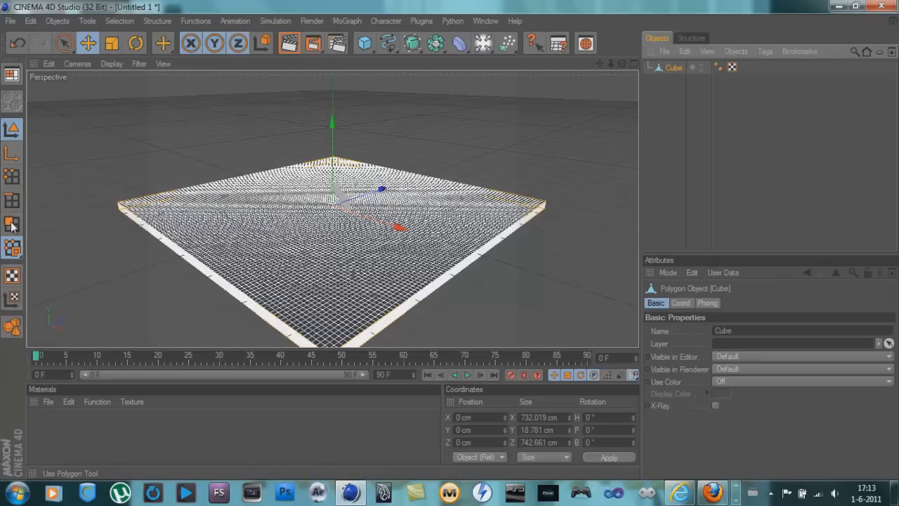
left_click(11, 223)
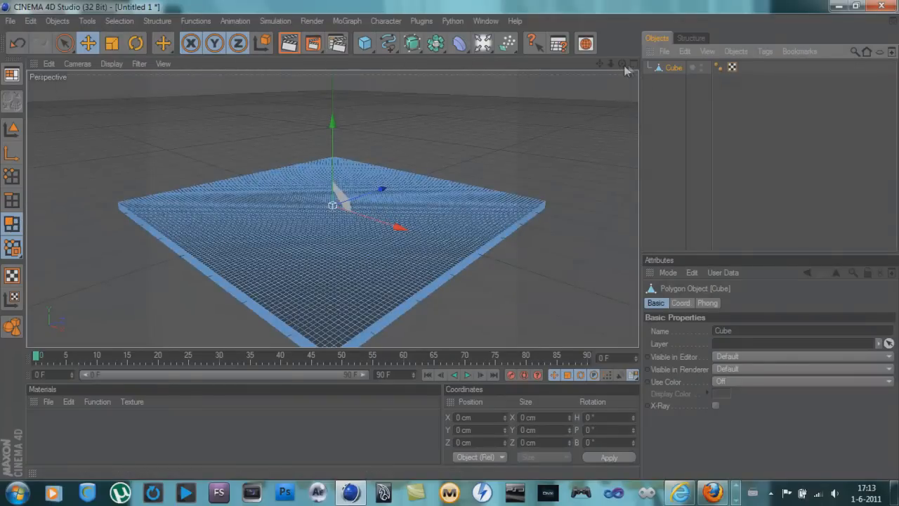
left_click(620, 63)
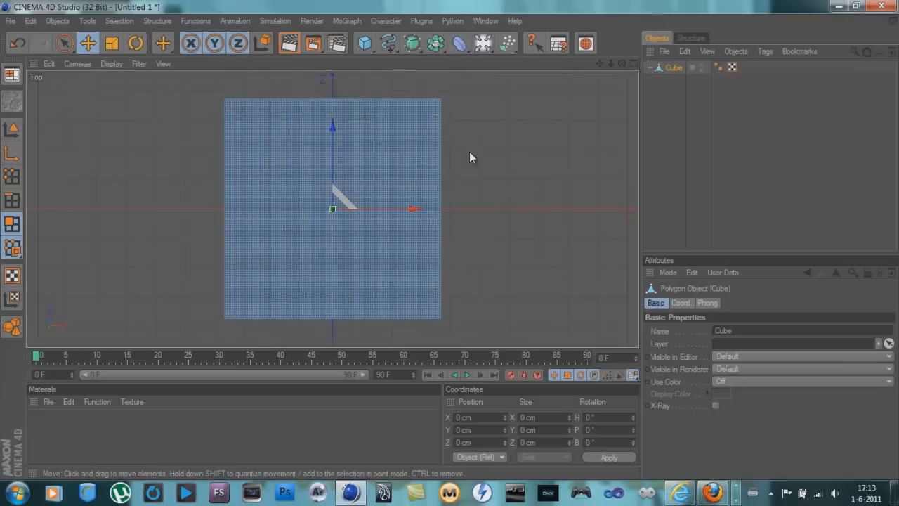
mouse_move(95, 29)
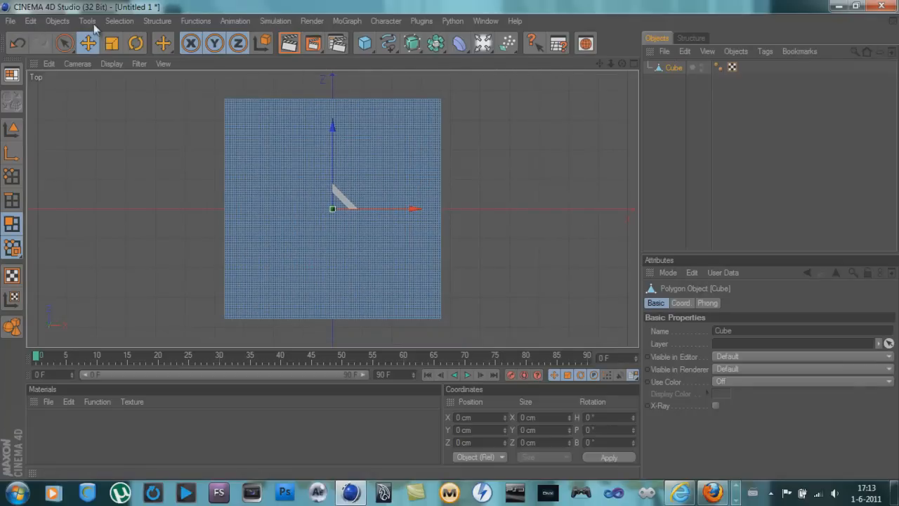
left_click(87, 21)
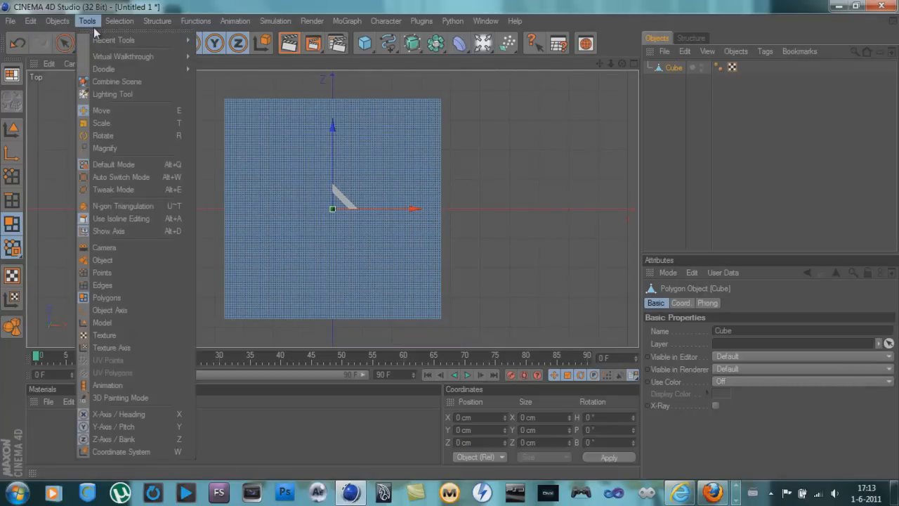
mouse_move(140, 283)
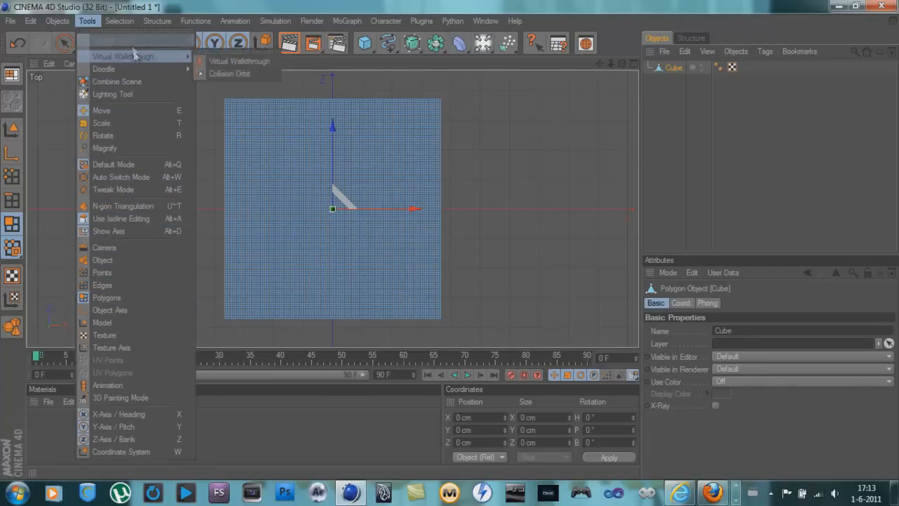
left_click(118, 21)
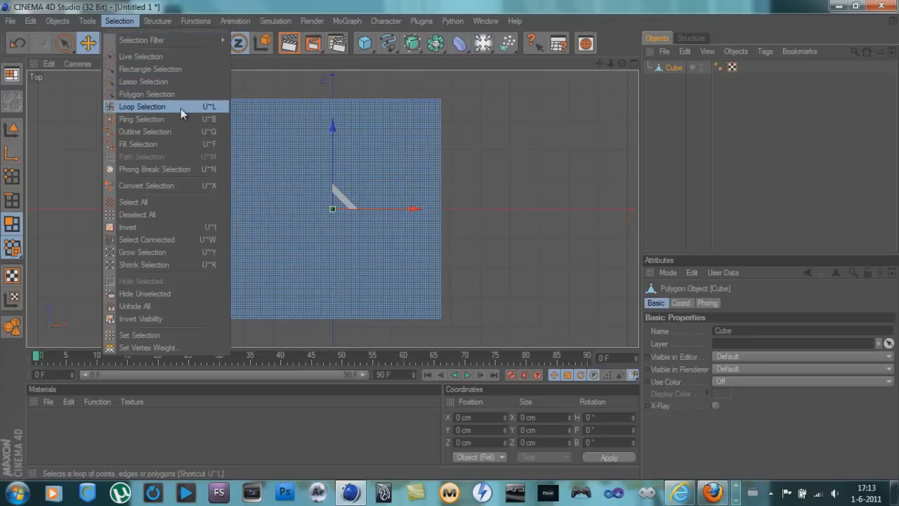
mouse_move(180, 99)
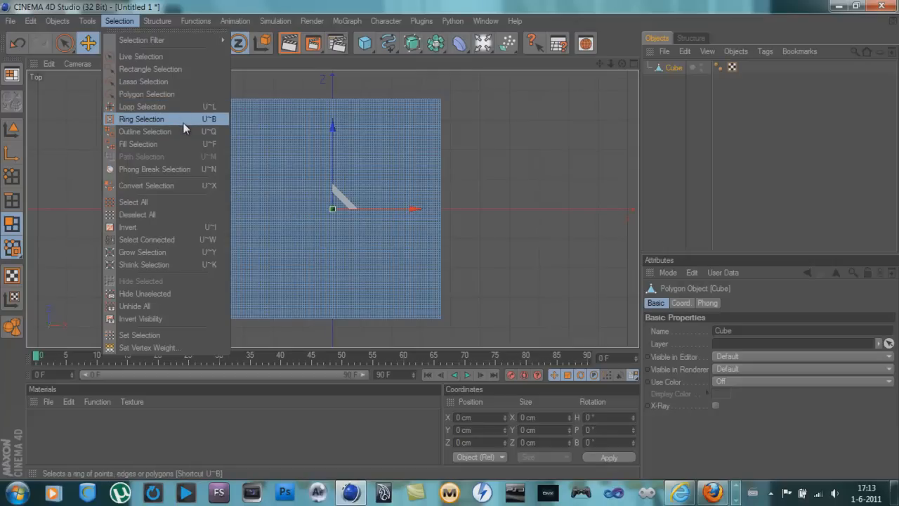
mouse_move(194, 213)
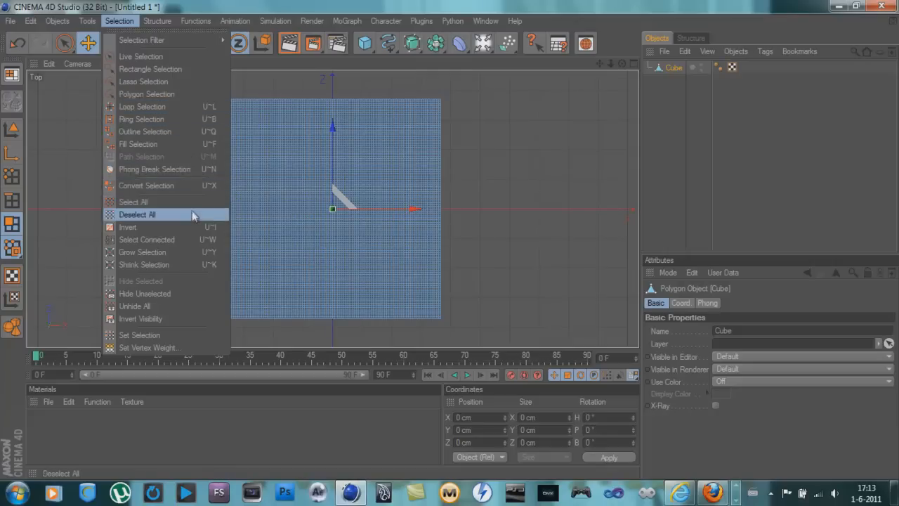
mouse_move(143, 251)
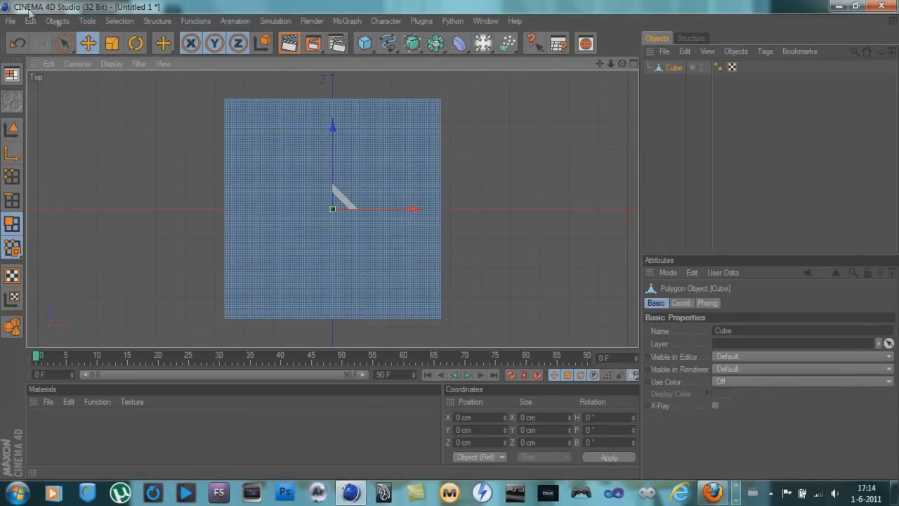
Step: Box-select every polygon of the slab with Rectangle Selection in Top view
left_click(118, 22)
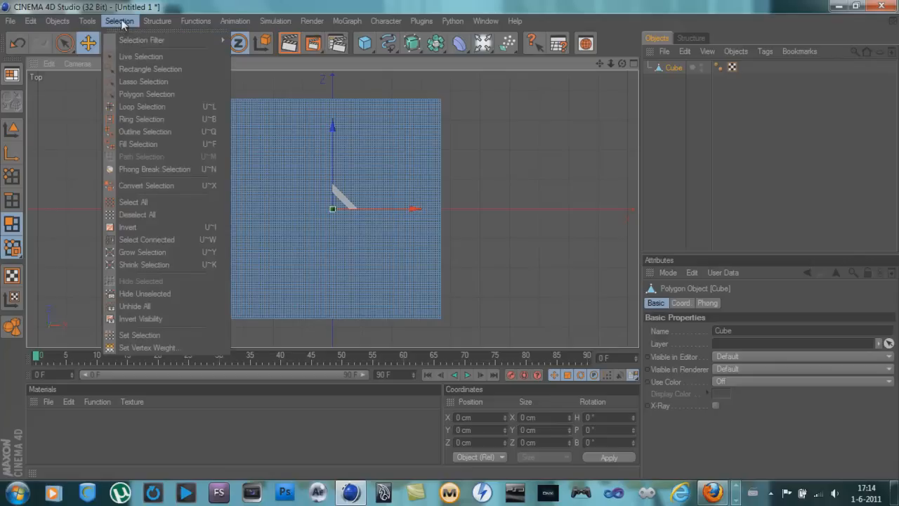
left_click(148, 69)
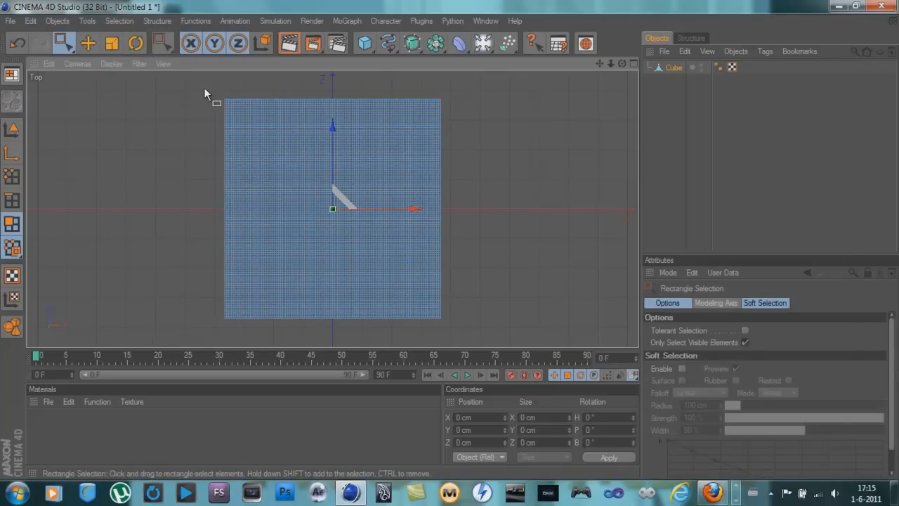
left_click_drag(211, 96, 264, 165)
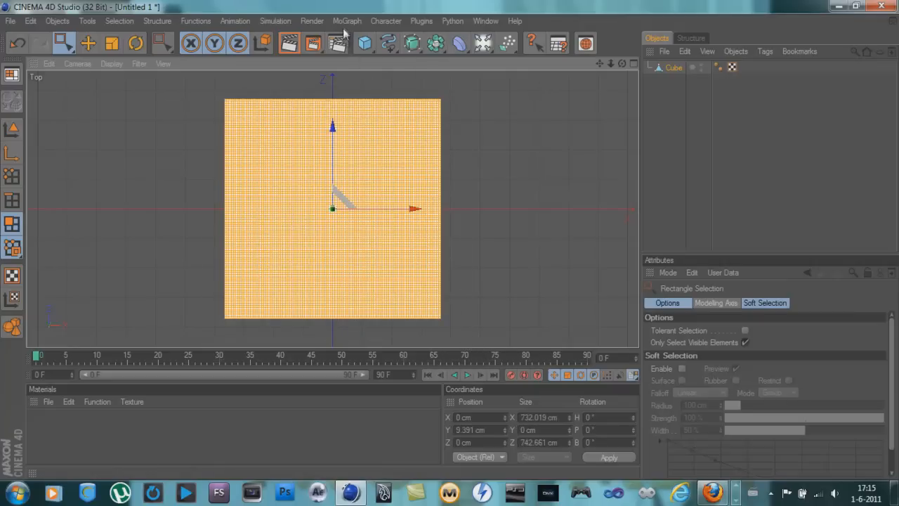
Step: Add Fur to the selected slab polygons via Simulation > Hair Objects
left_click(275, 21)
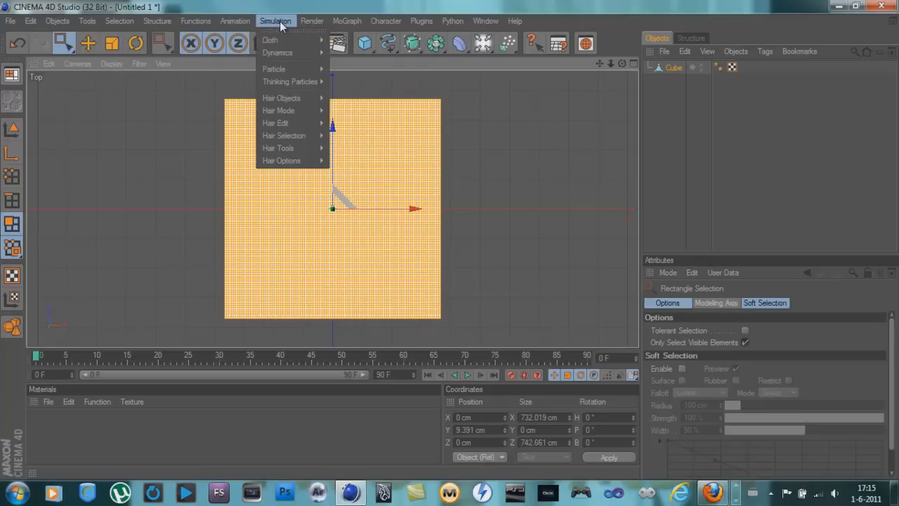
mouse_move(277, 53)
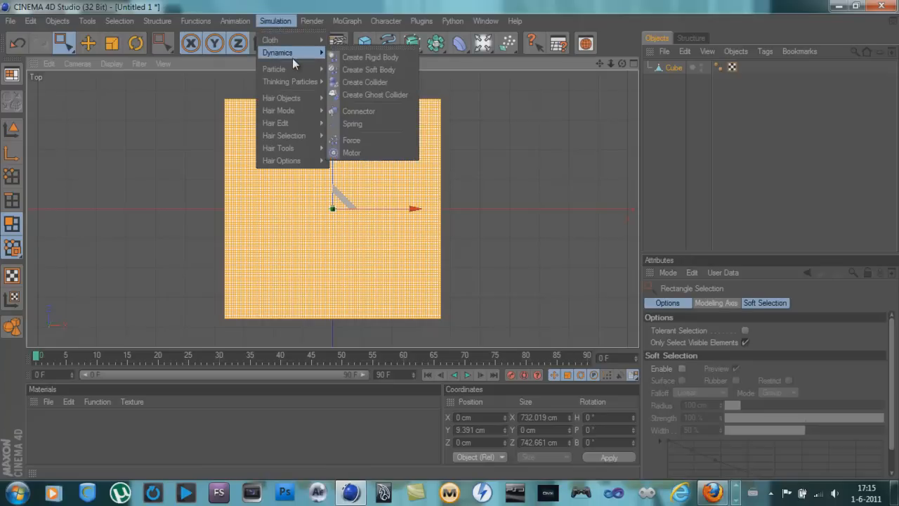
mouse_move(281, 98)
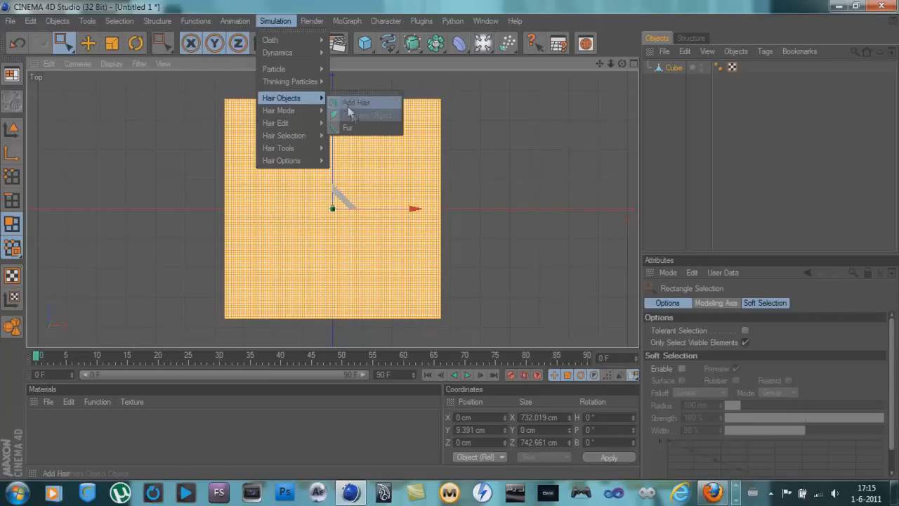
left_click(347, 127)
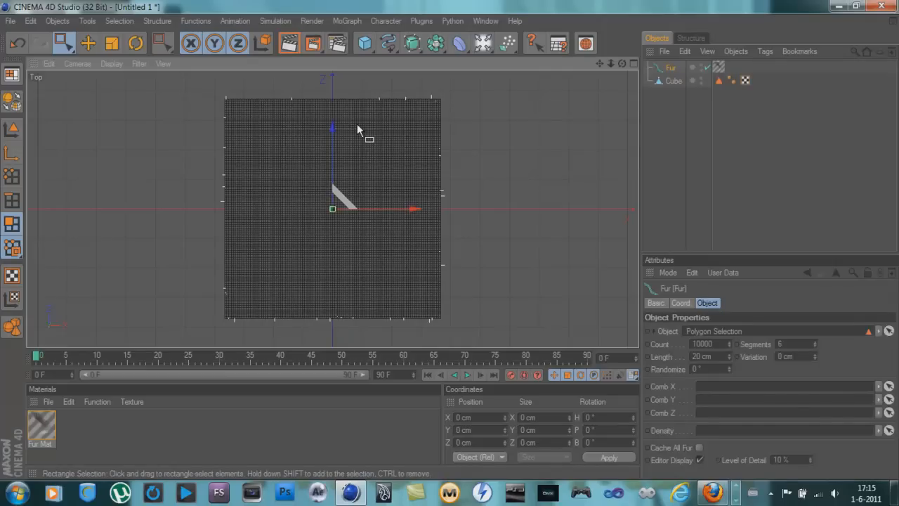
mouse_move(593, 105)
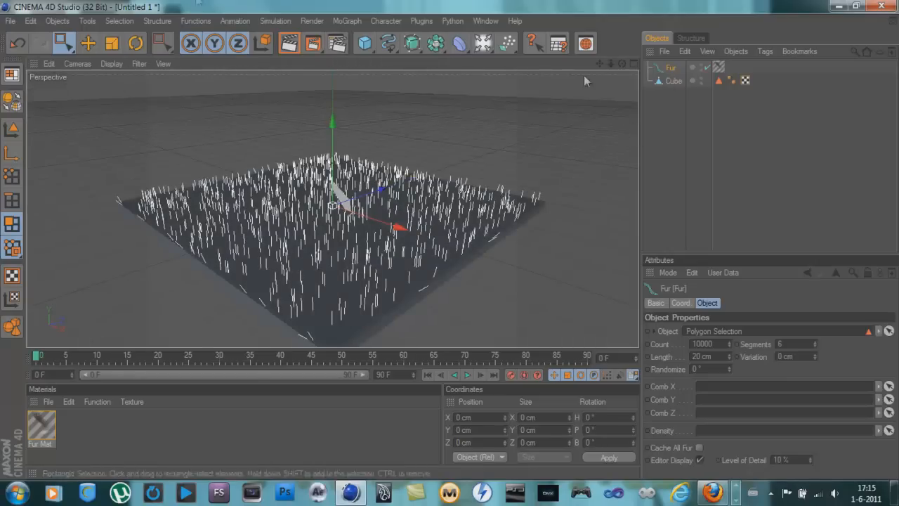
Step: Set the Fur object's Count to 35000 strands and Randomize to 5°
left_click(62, 42)
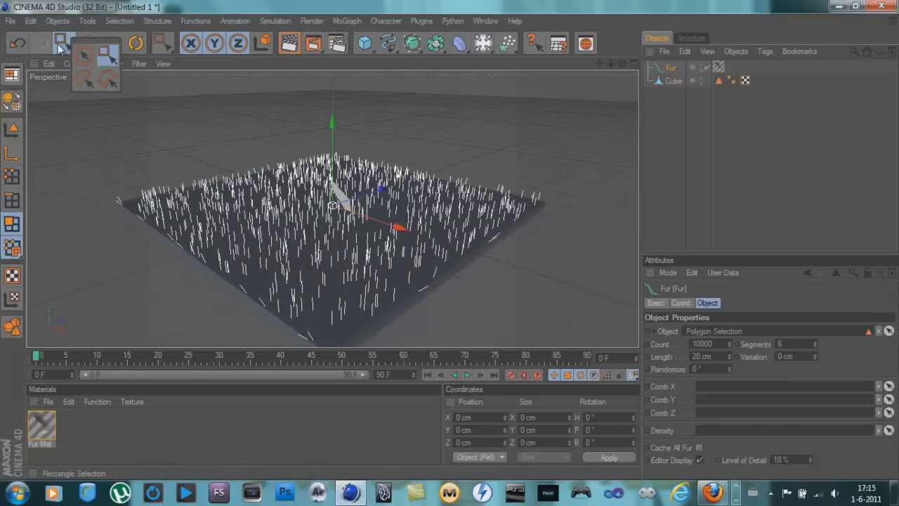
left_click(64, 43)
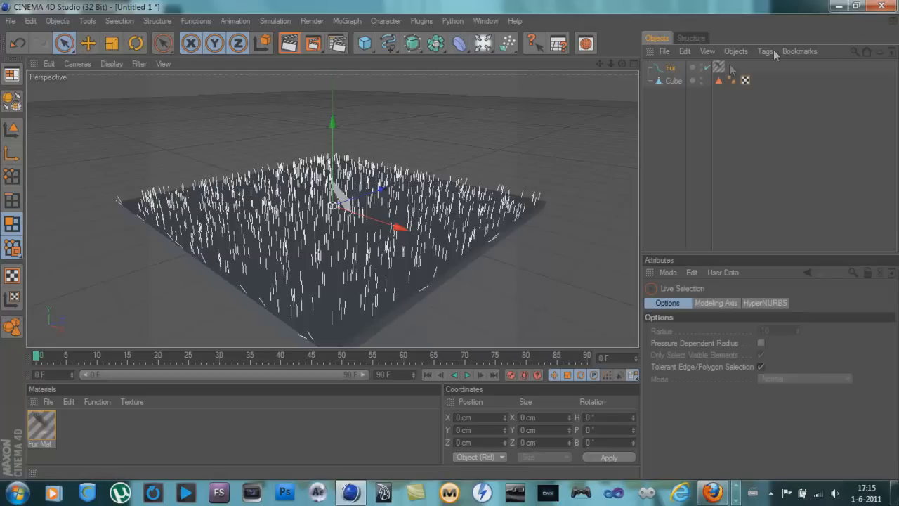
left_click(671, 68)
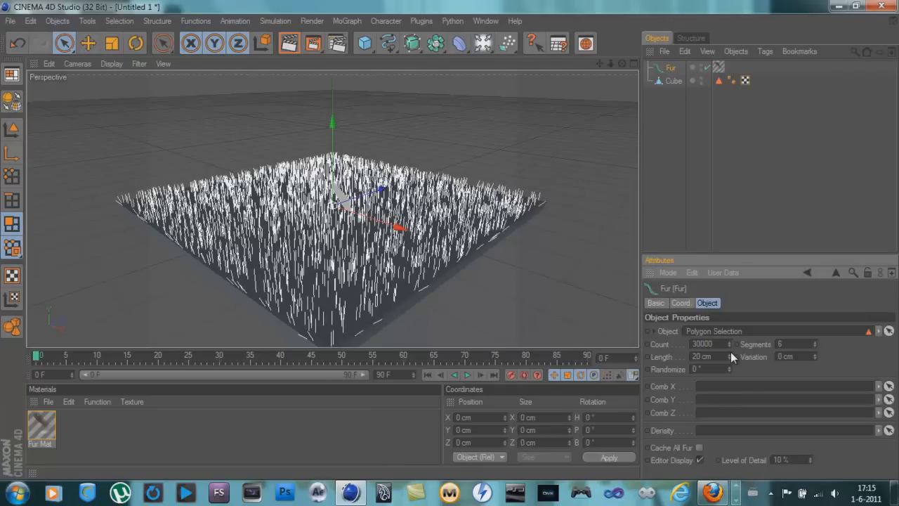
triple_click(703, 342)
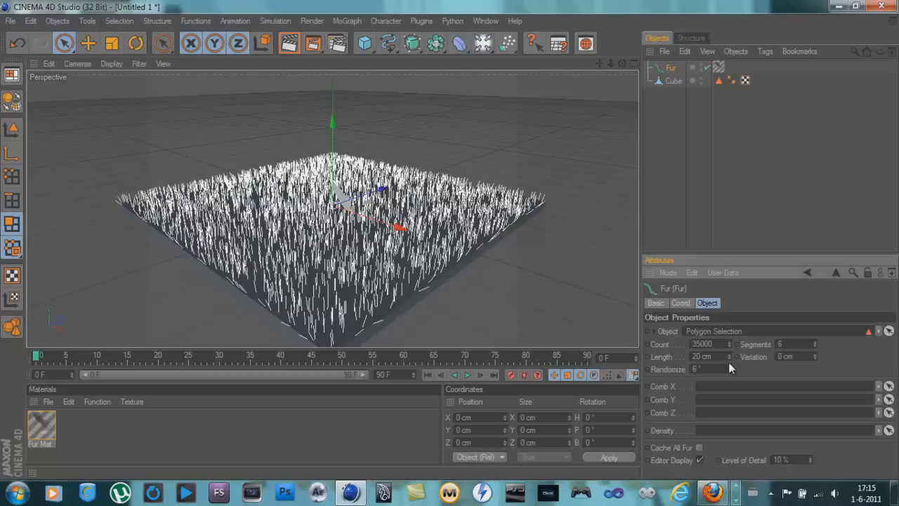
left_click(290, 43)
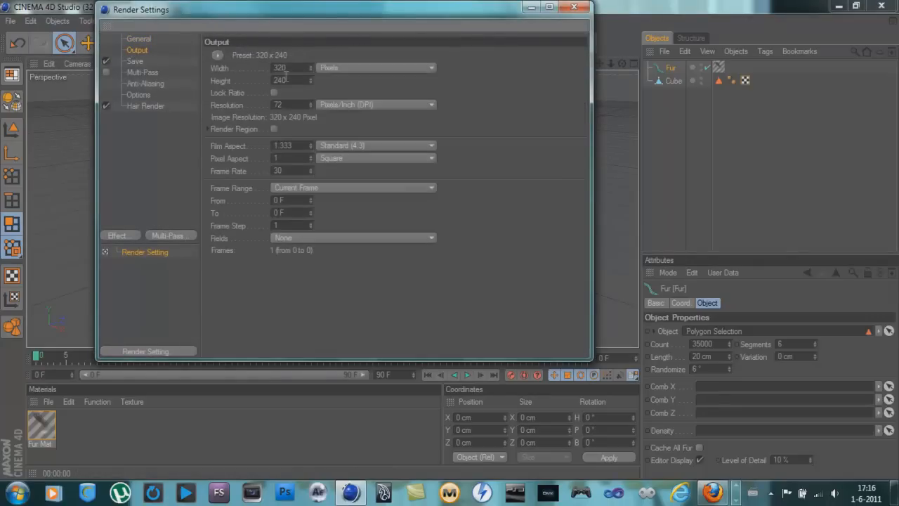
Step: Choose the HDV/HDTV 720 25 output preset, Best anti-aliasing 1x1–2x2, and review render Options
left_click(217, 55)
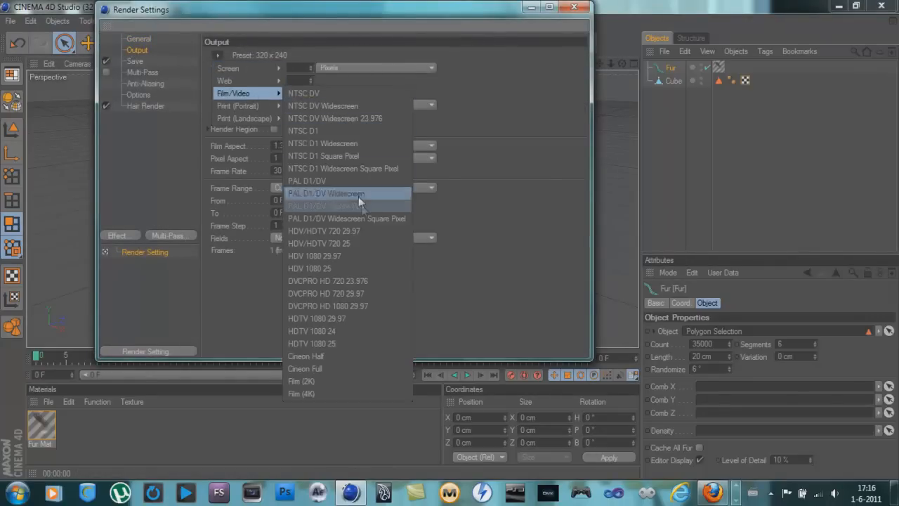
mouse_move(385, 243)
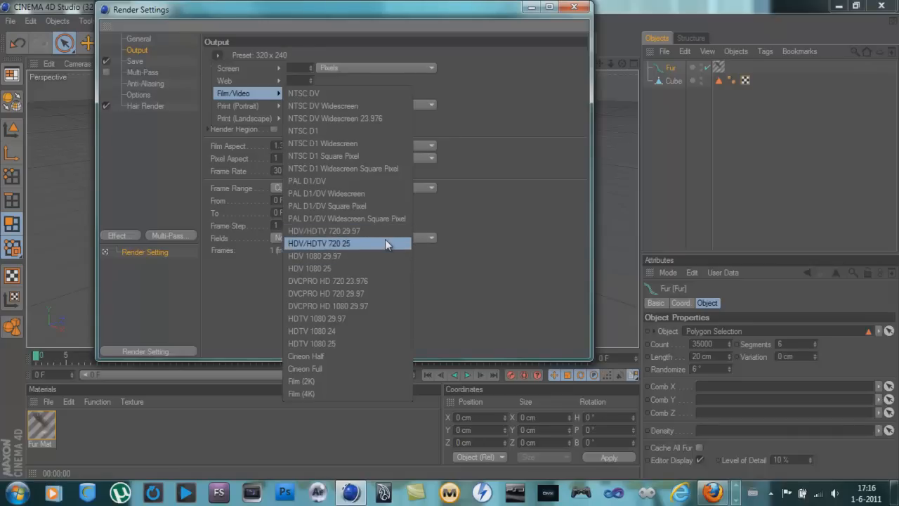
left_click(146, 84)
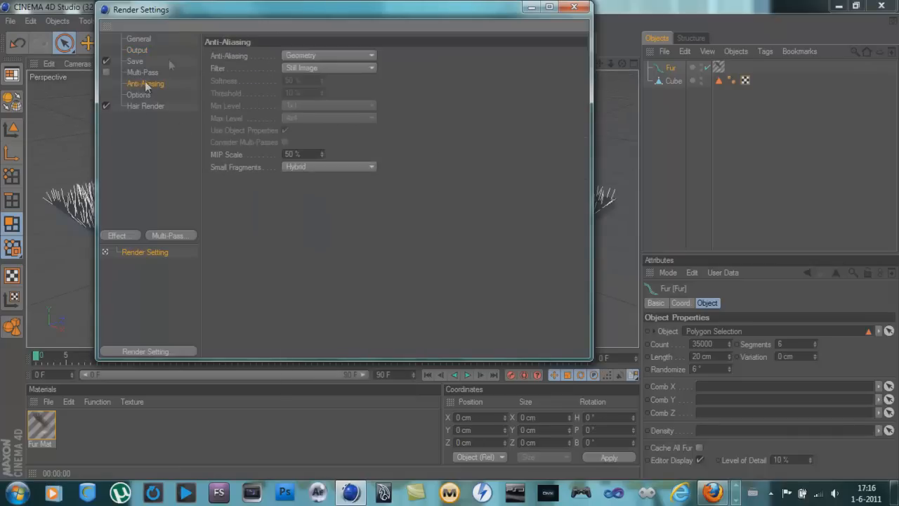
left_click(329, 55)
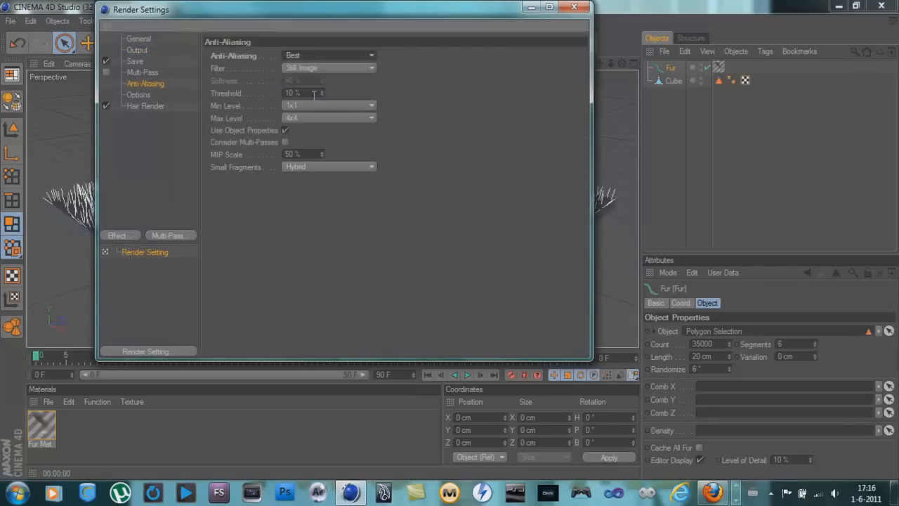
left_click(329, 118)
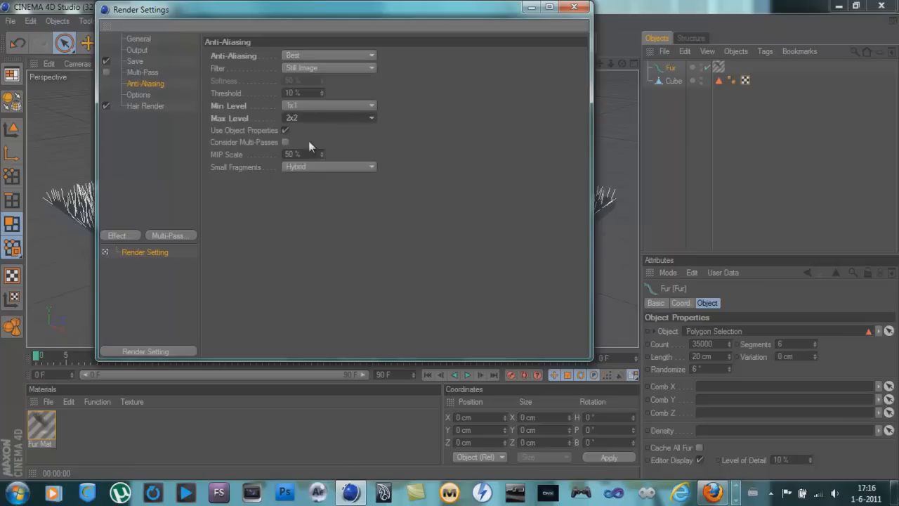
left_click(138, 95)
type("5")
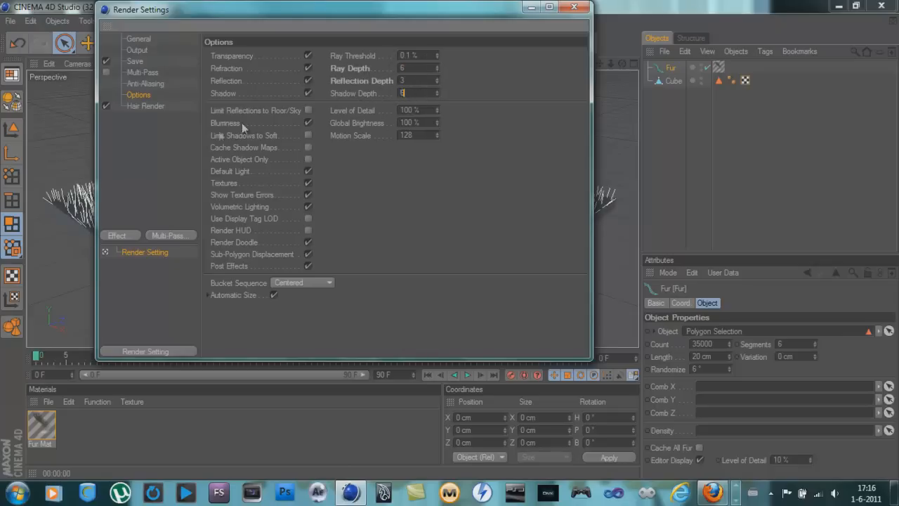
left_click(118, 235)
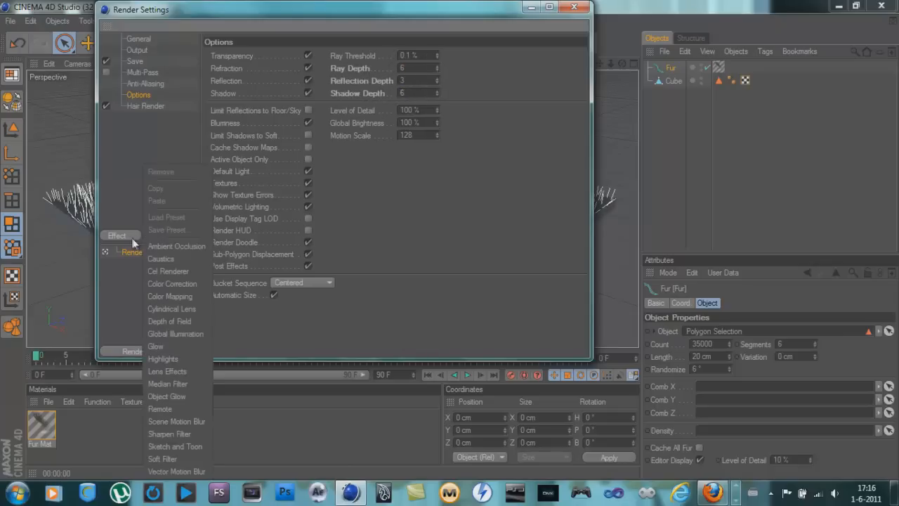
Step: Add Ambient Occlusion (150 cm max ray, 40% contrast) and Global Illumination effects
left_click(177, 246)
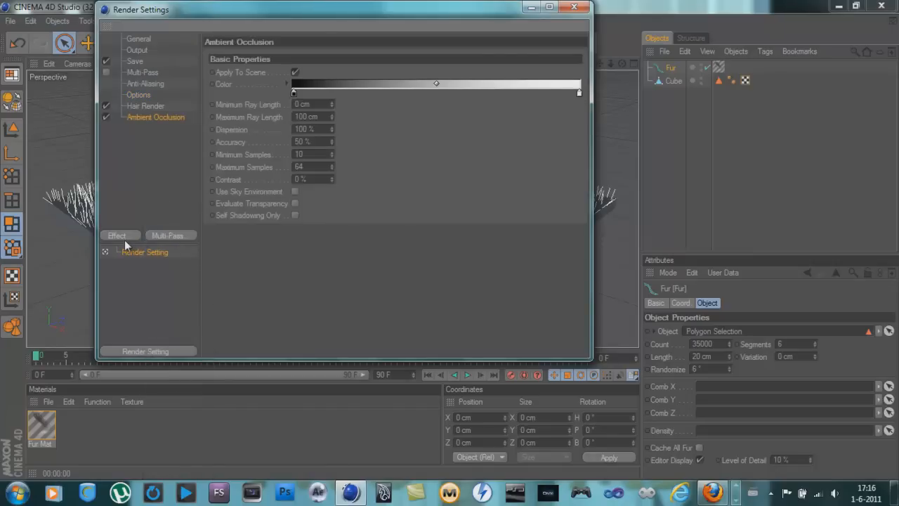
left_click(118, 236)
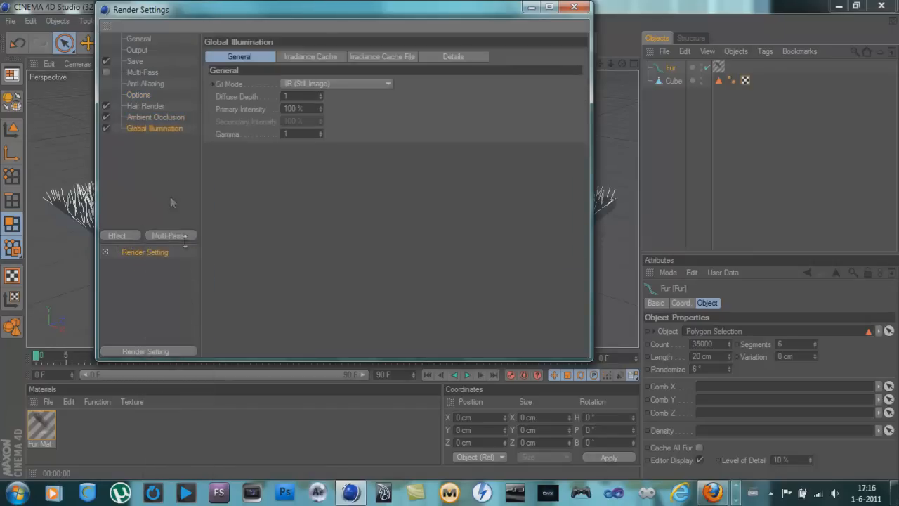
left_click(154, 117)
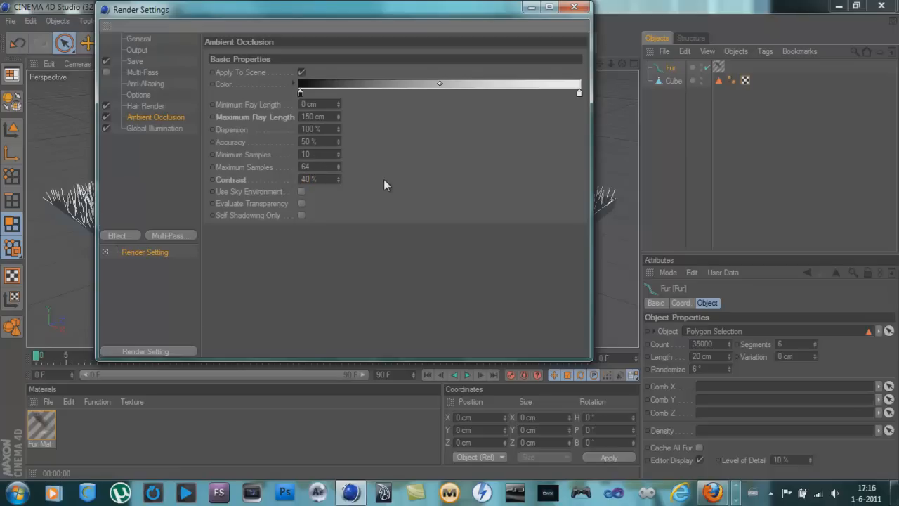
left_click(155, 128)
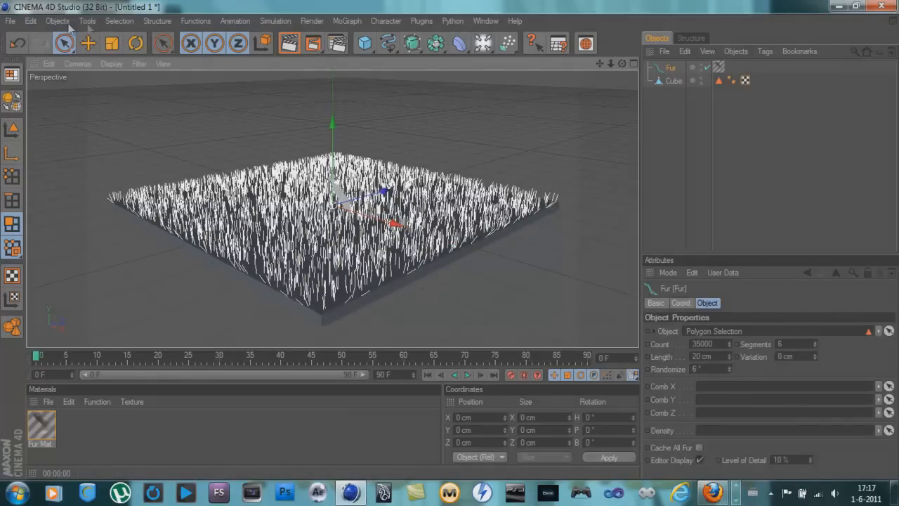
left_click(87, 21)
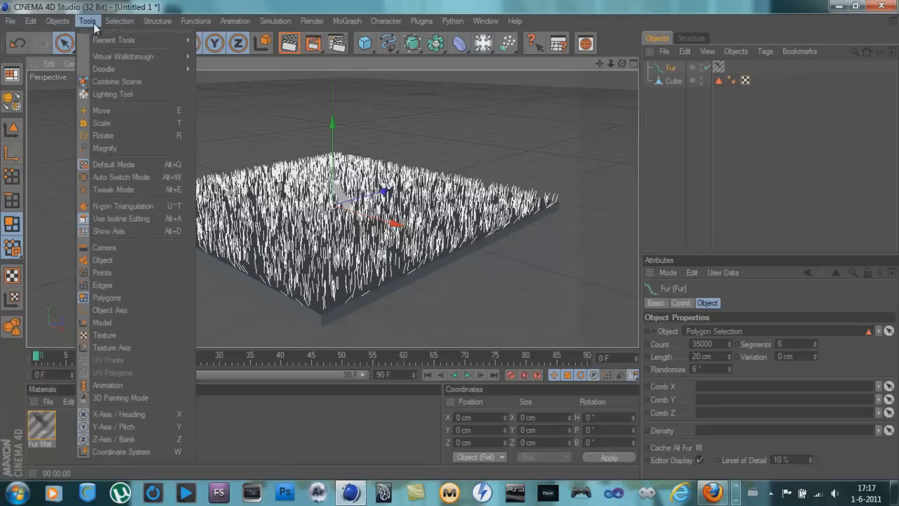
mouse_move(124, 124)
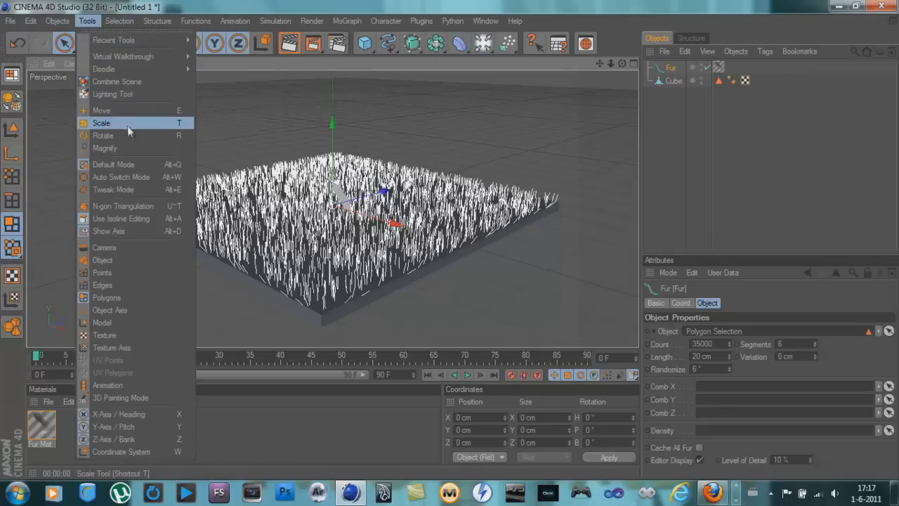
mouse_move(144, 228)
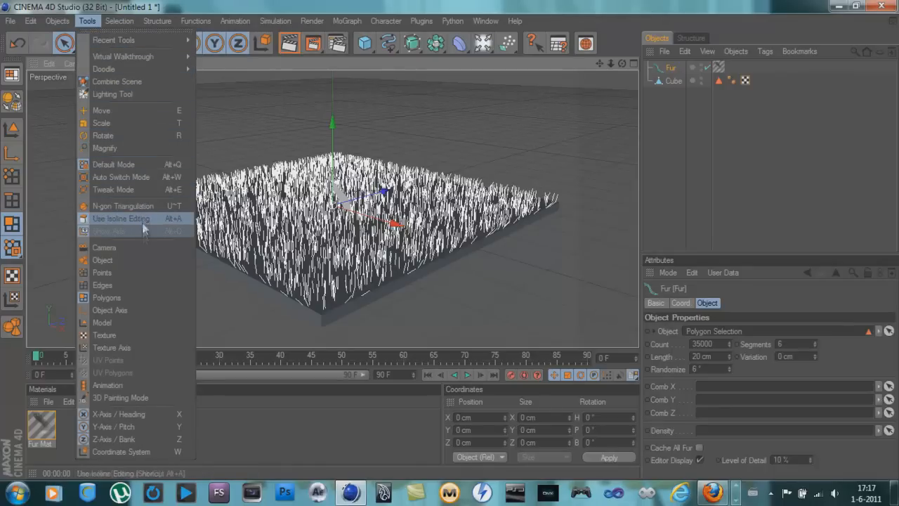
mouse_move(148, 259)
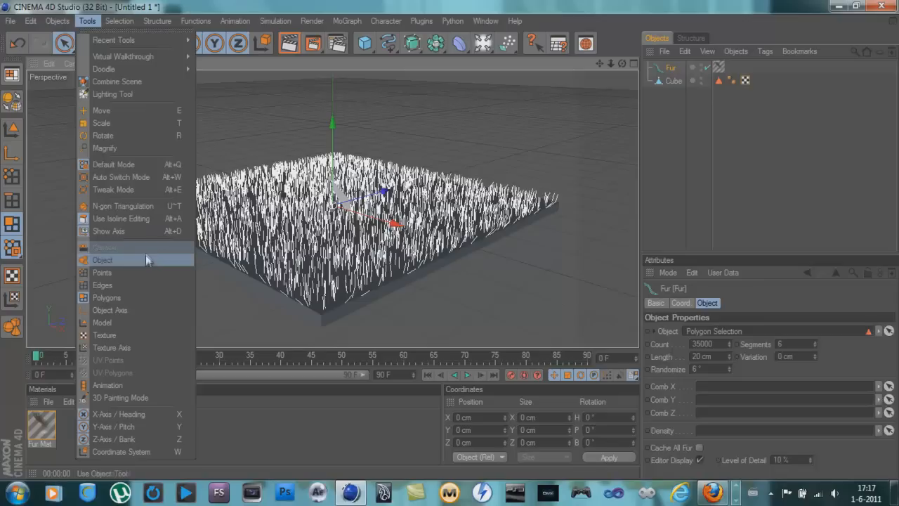
mouse_move(153, 230)
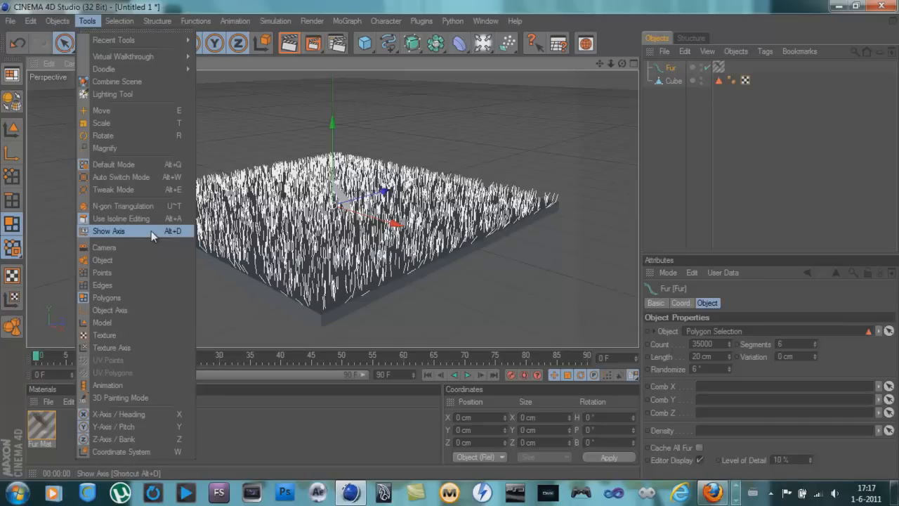
mouse_move(104, 69)
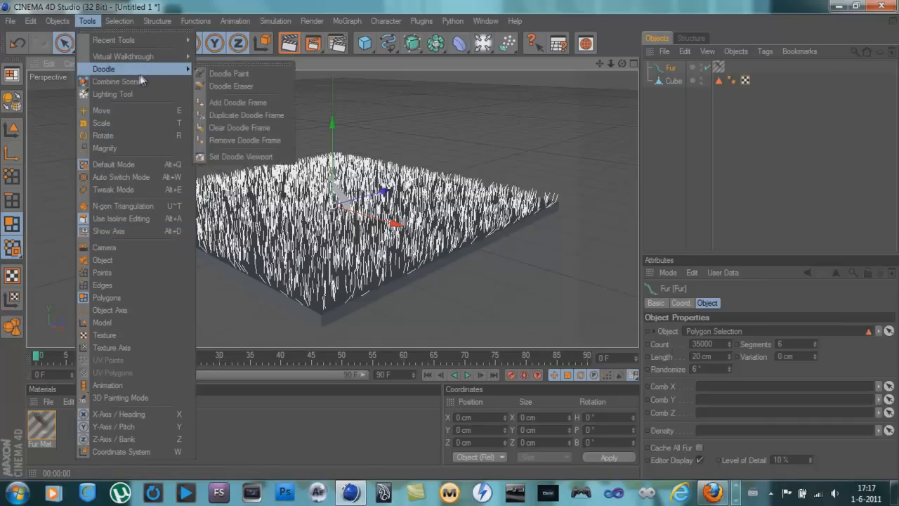
mouse_move(101, 272)
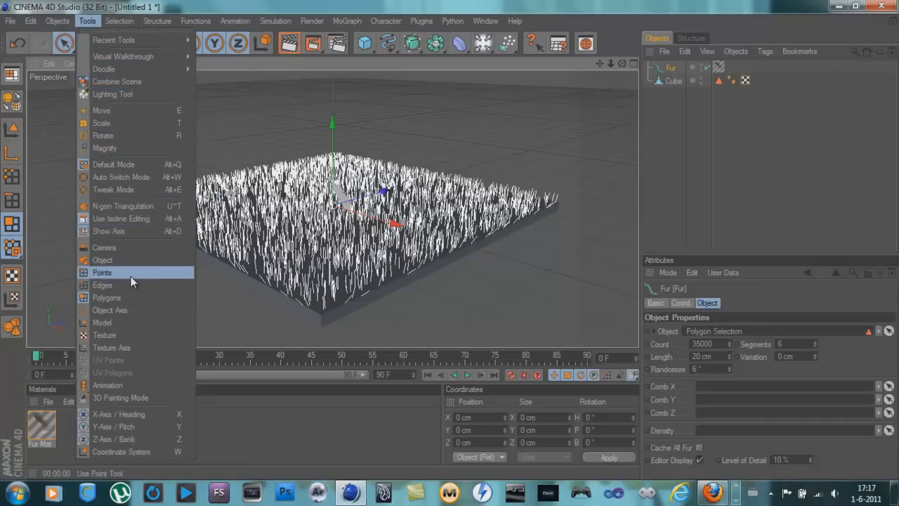
left_click(118, 21)
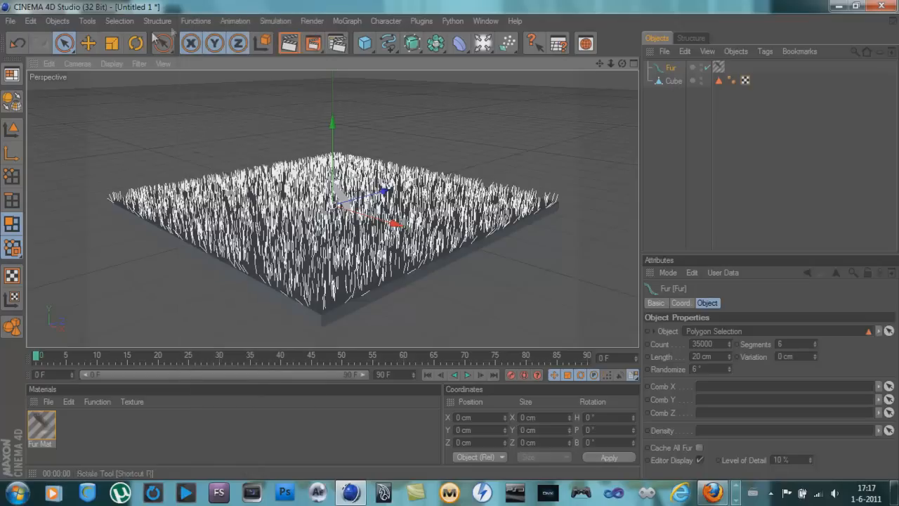
Step: Select the ground cube and activate the Magnet tool from the Structure menu
left_click(157, 21)
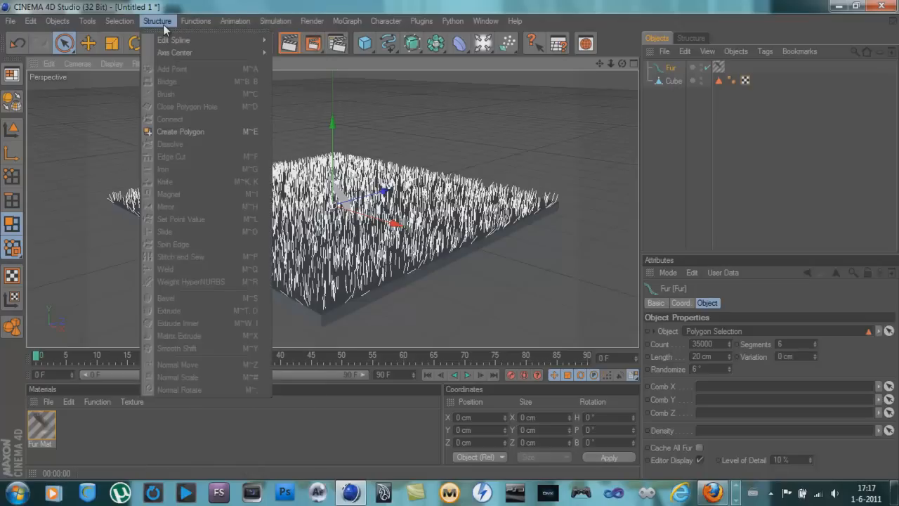
mouse_move(695, 126)
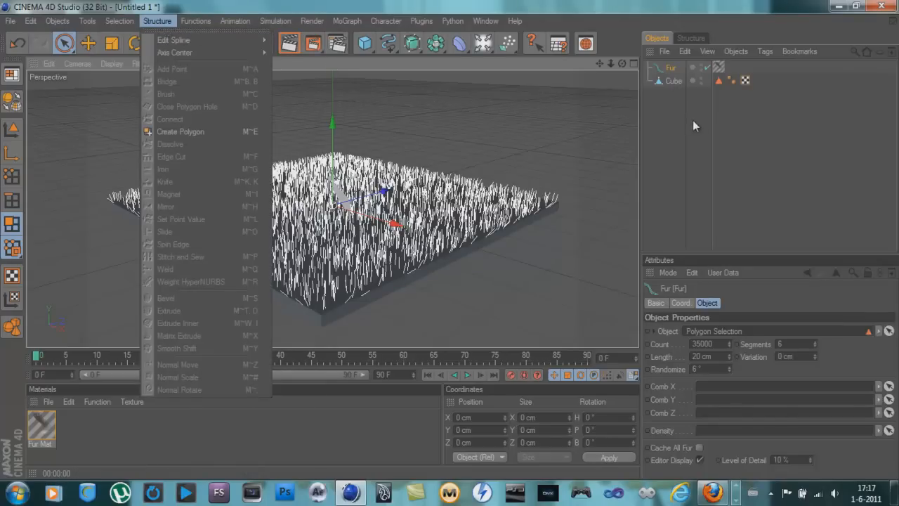
left_click(673, 80)
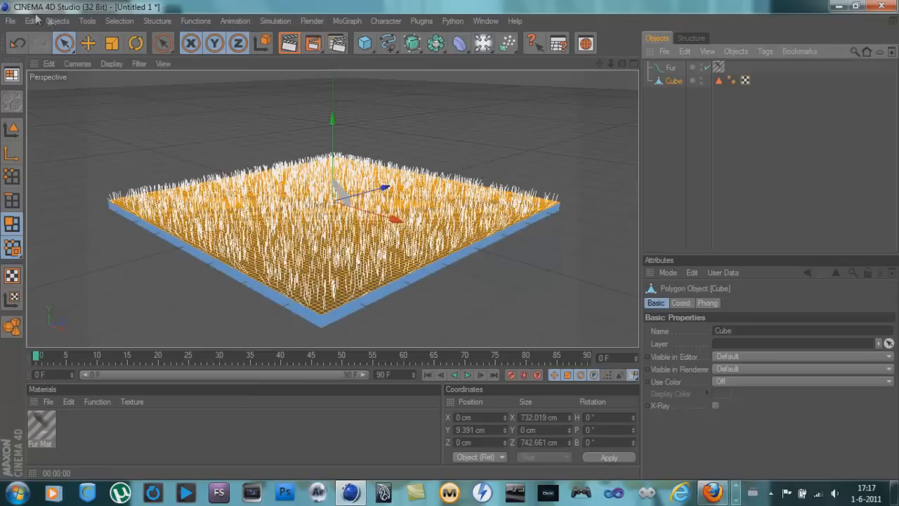
left_click(158, 21)
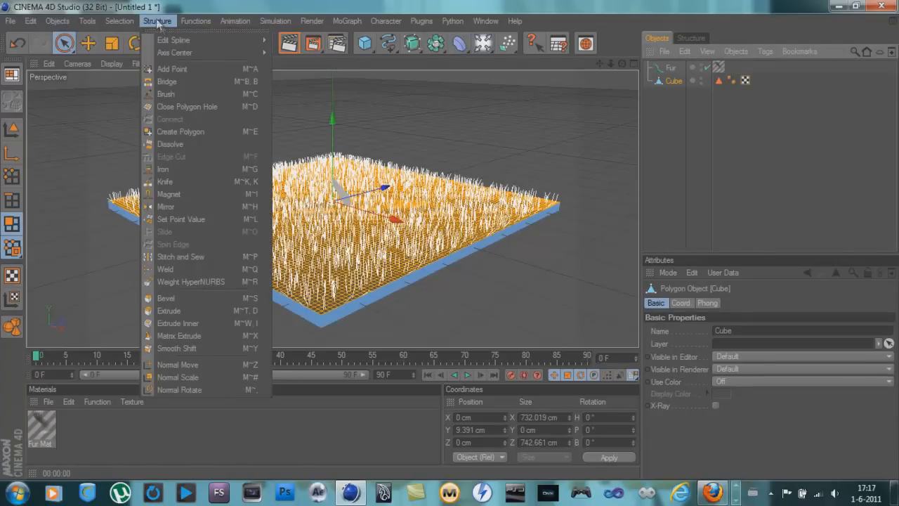
left_click(169, 194)
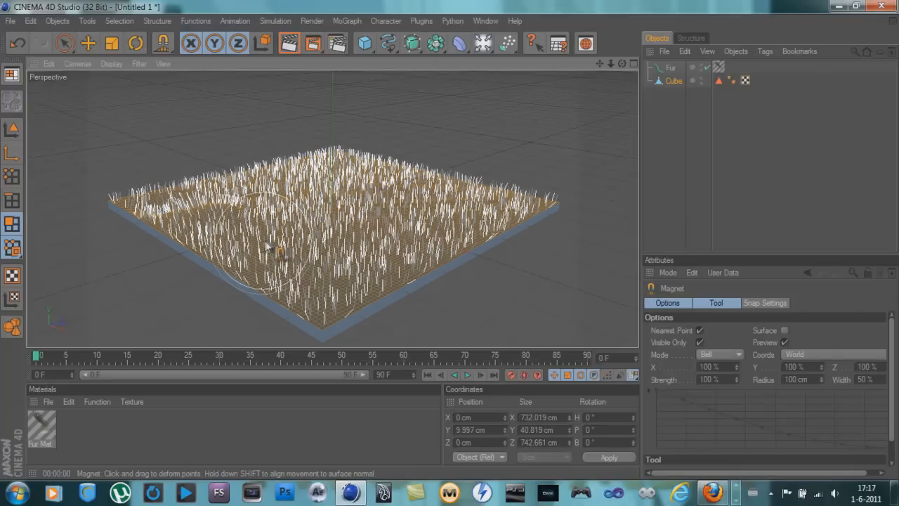
Step: Drag the Magnet across the slab to raise uneven bumps from centre to right edge
left_click_drag(270, 246, 316, 264)
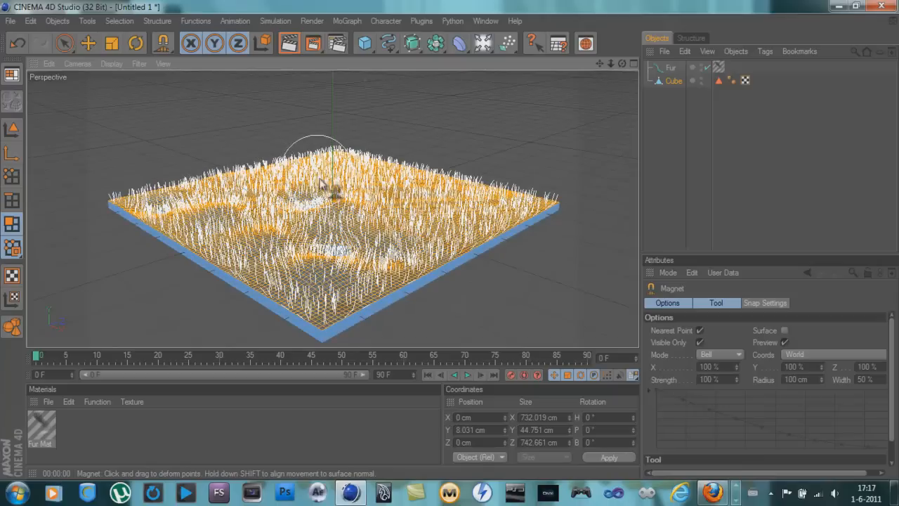
left_click_drag(330, 182, 323, 176)
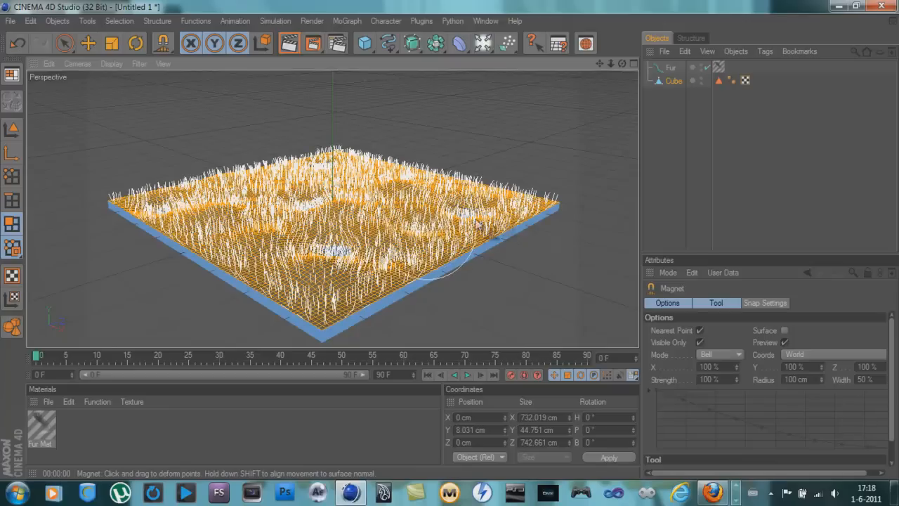
left_click_drag(478, 225, 522, 190)
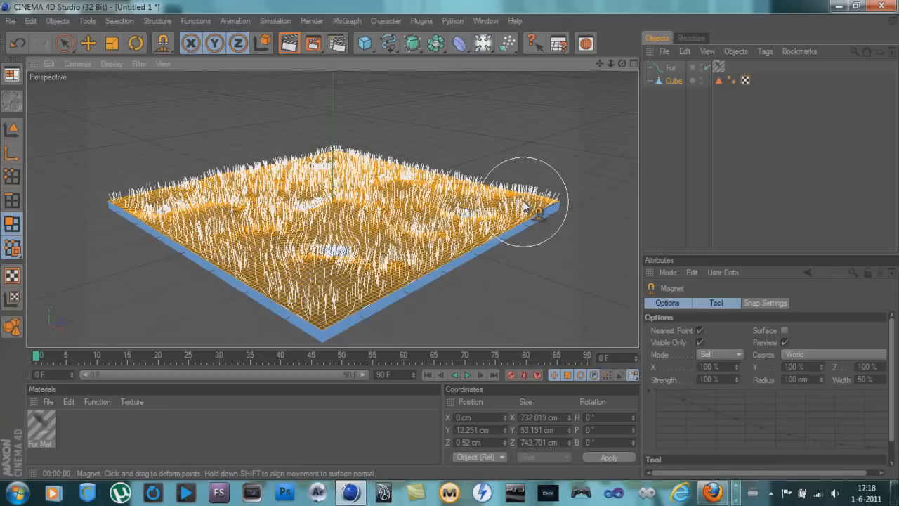
left_click_drag(533, 210, 531, 204)
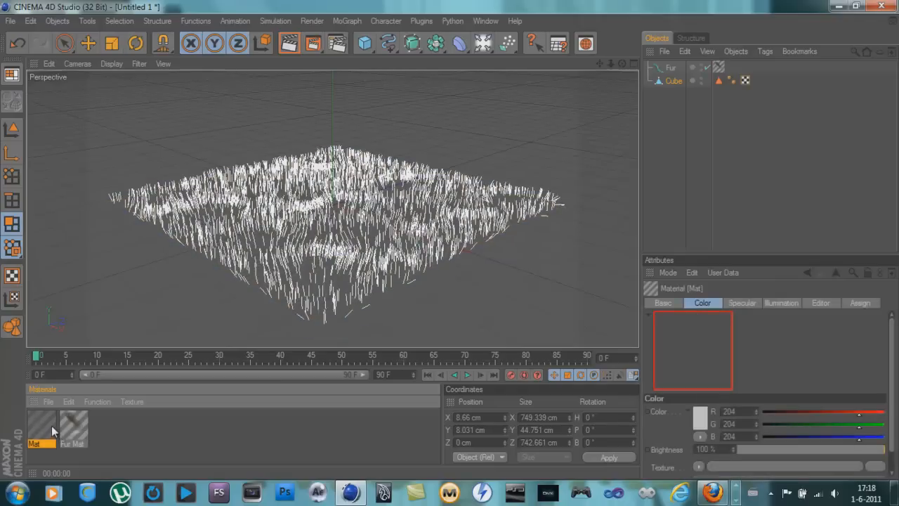
Step: Load a Gradient texture into the Mat material's Color channel
double_click(41, 430)
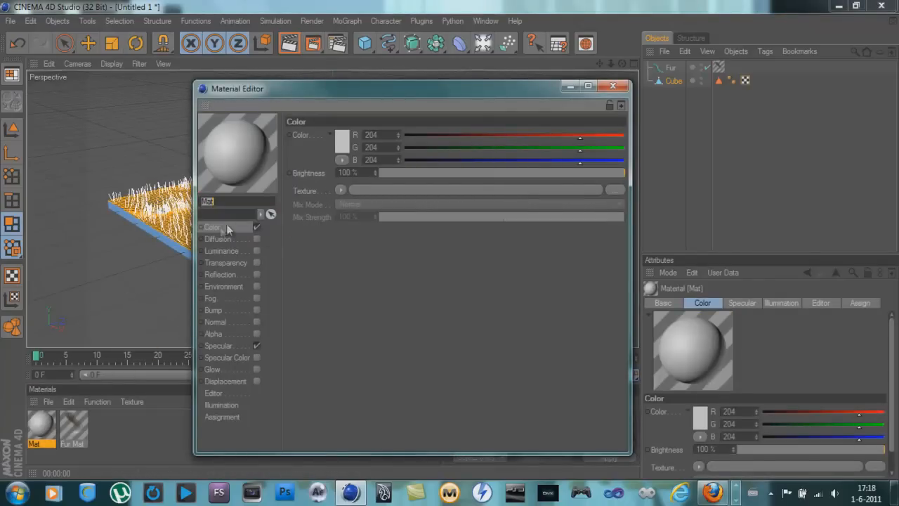
left_click(341, 189)
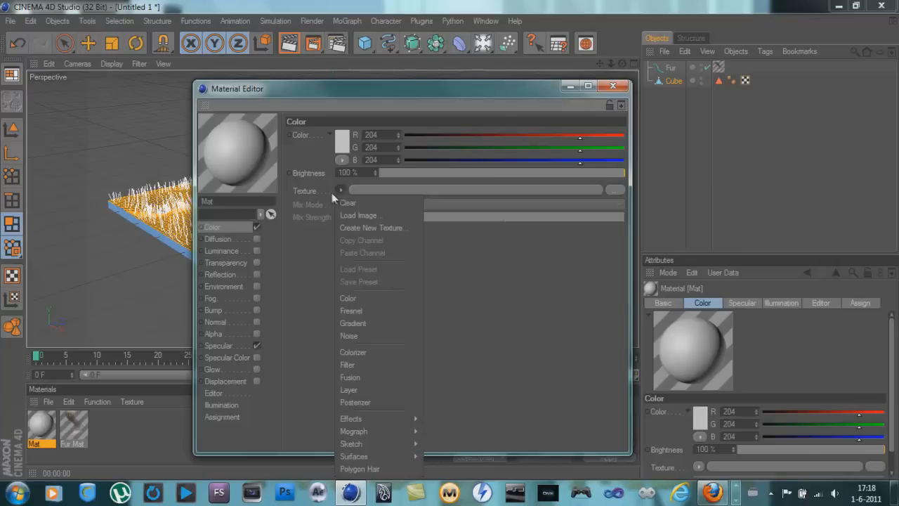
left_click(353, 321)
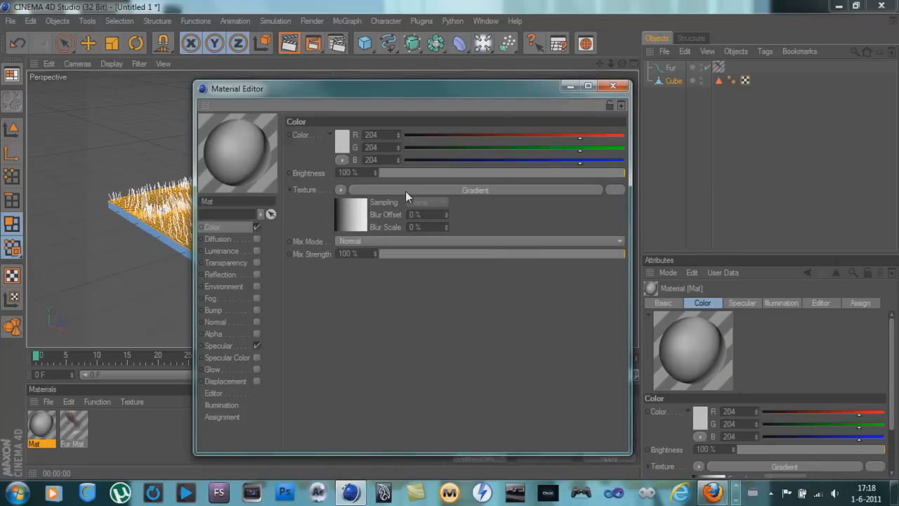
left_click(474, 189)
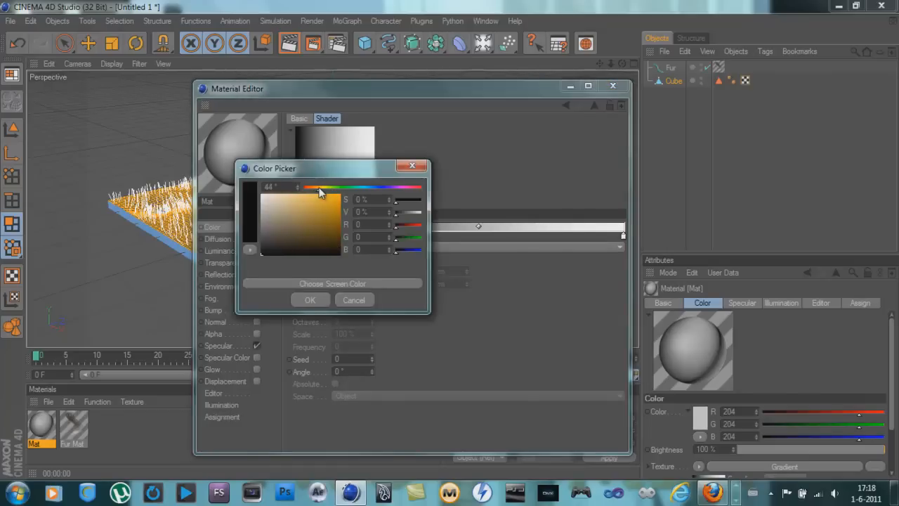
Step: Set the gradient stops to a dark brown-orange and a darker red
left_click_drag(320, 194, 336, 194)
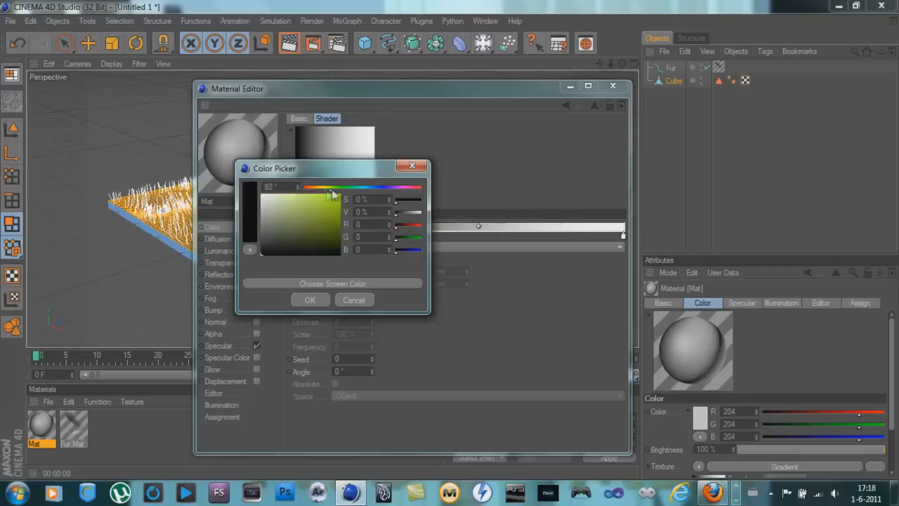
left_click_drag(335, 194, 312, 193)
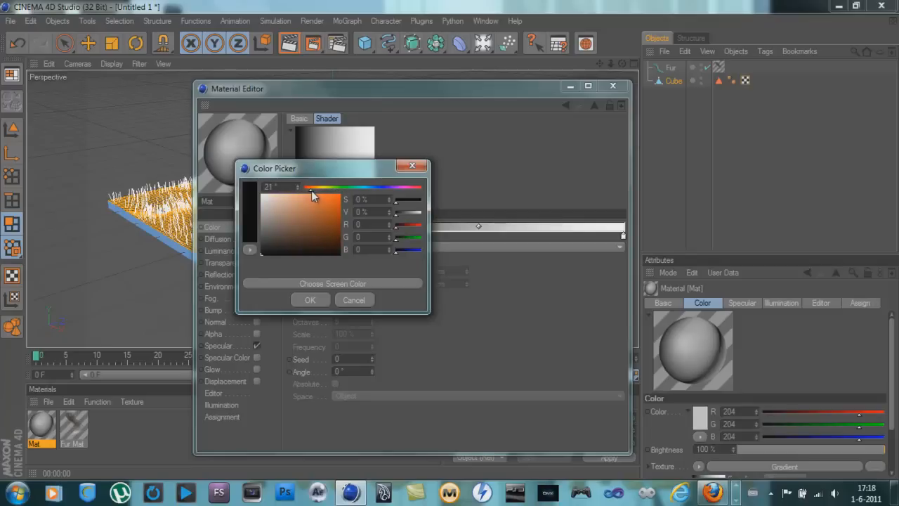
left_click(338, 232)
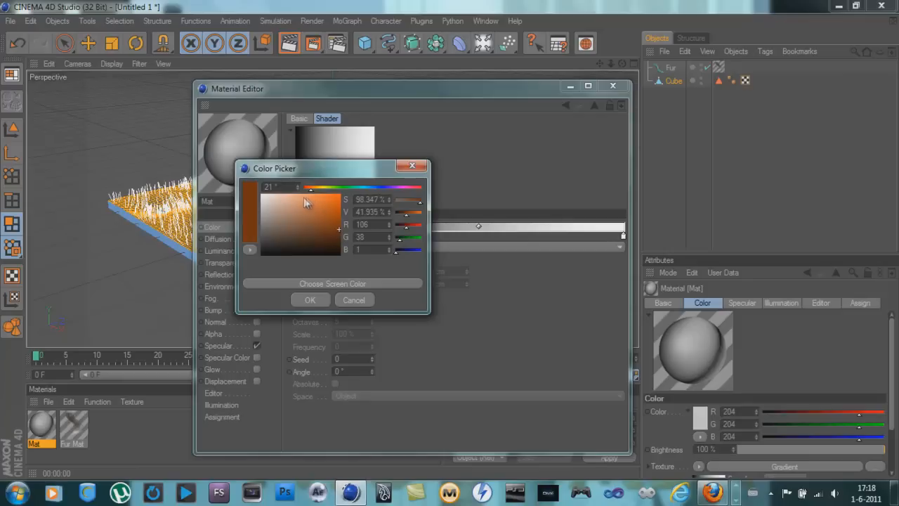
mouse_move(340, 233)
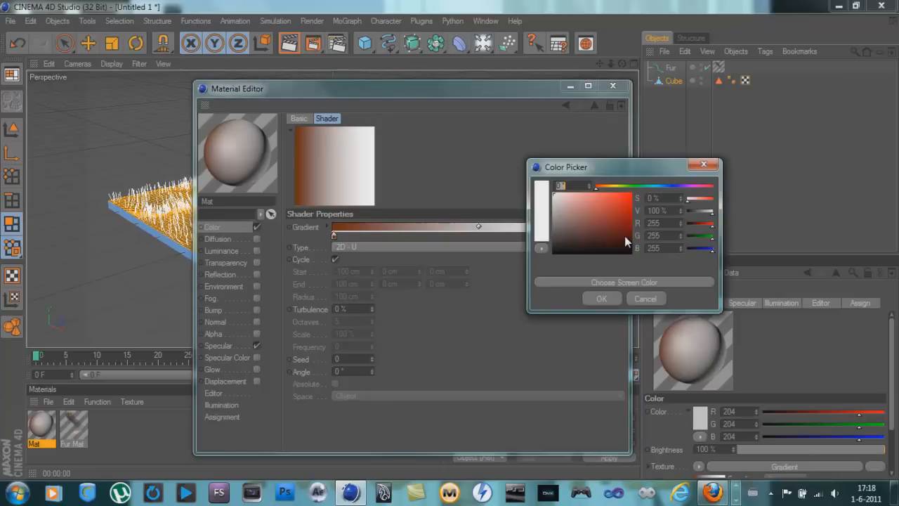
left_click(630, 233)
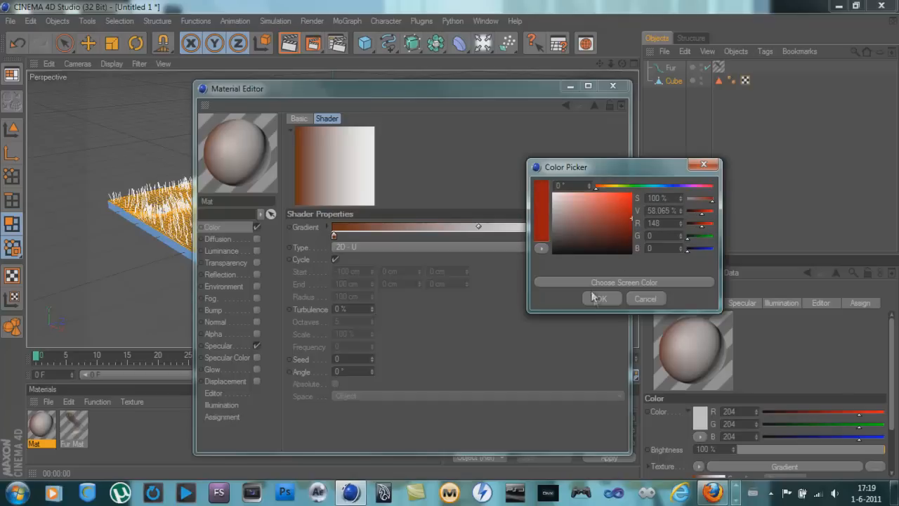
left_click(601, 298)
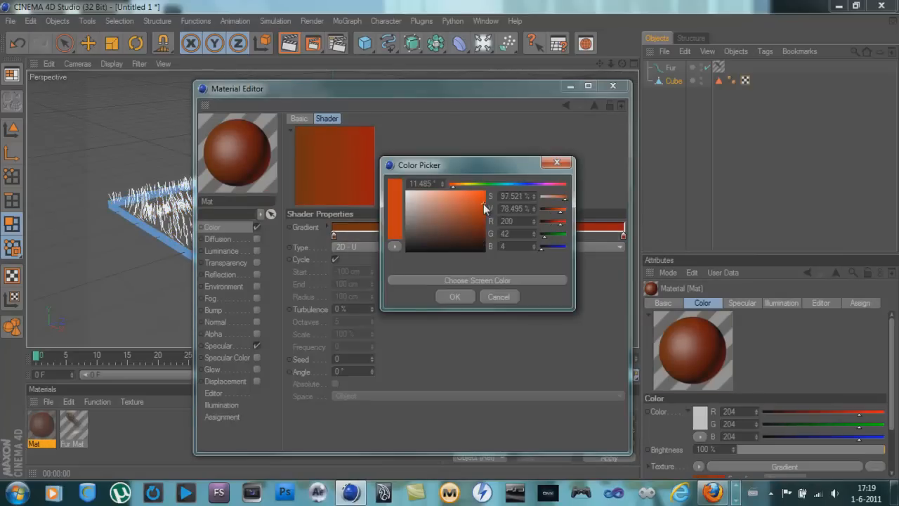
Step: Deepen the remaining stop to red-brown and close the material editor
left_click(484, 211)
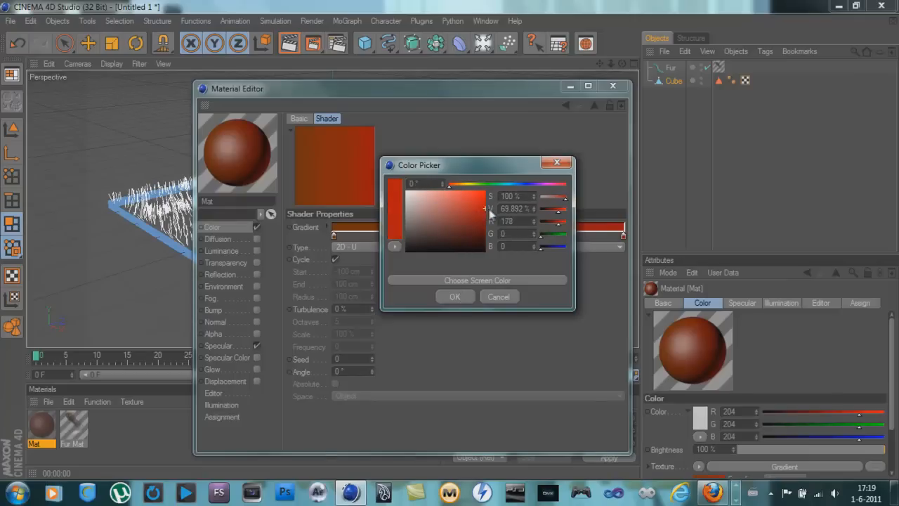
left_click(455, 297)
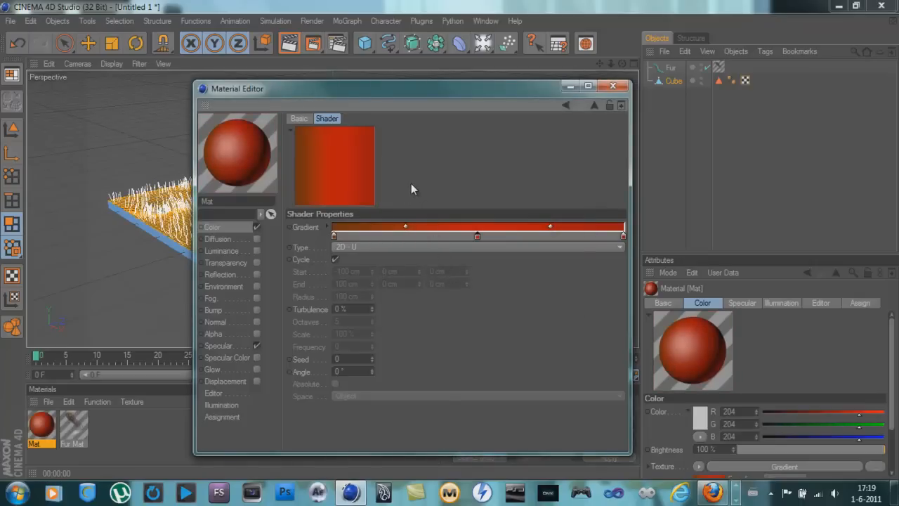
mouse_move(492, 151)
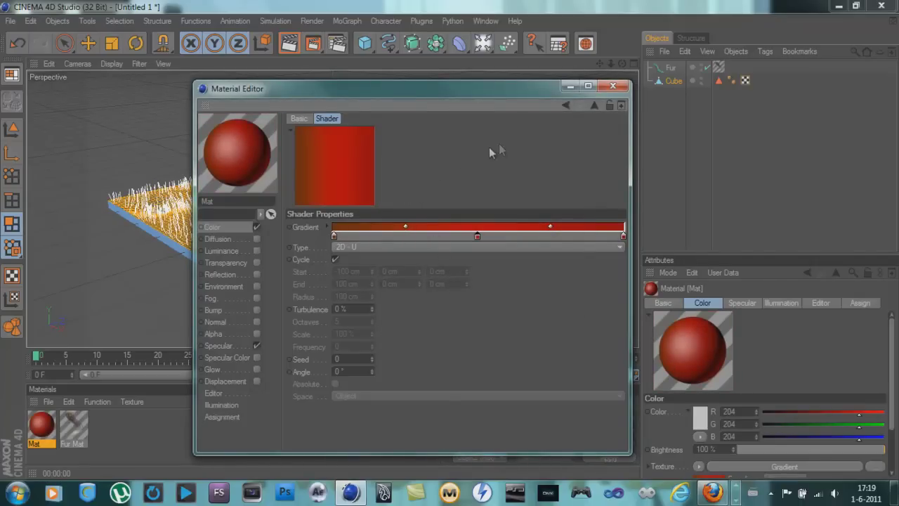
left_click(612, 86)
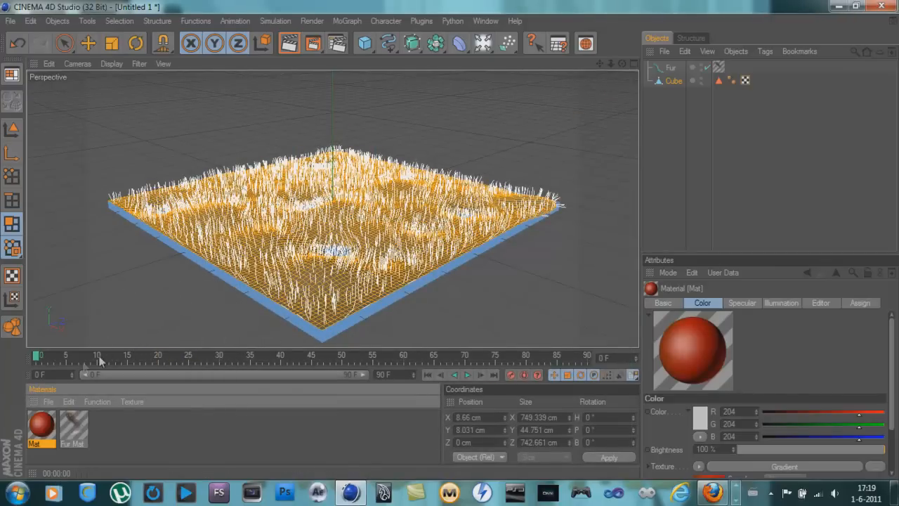
Step: Assign the red-brown Mat material to the ground cube
left_click(65, 44)
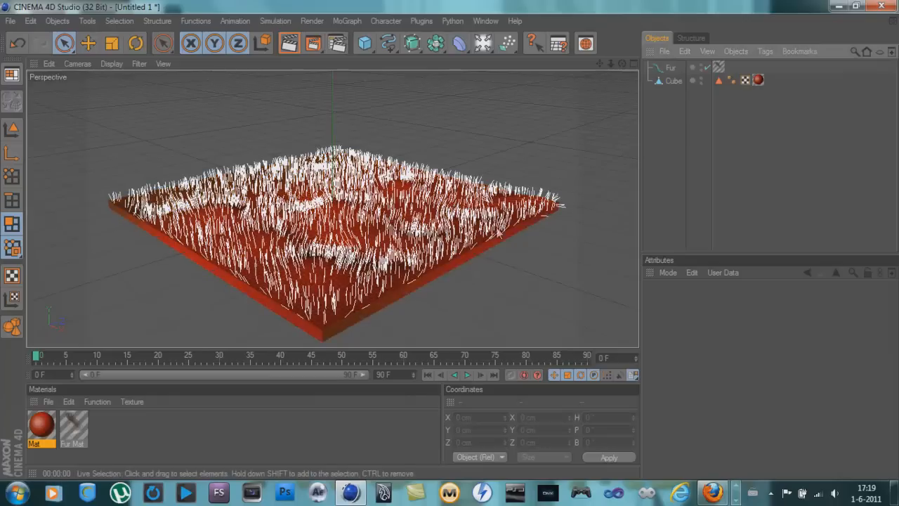
mouse_move(104, 402)
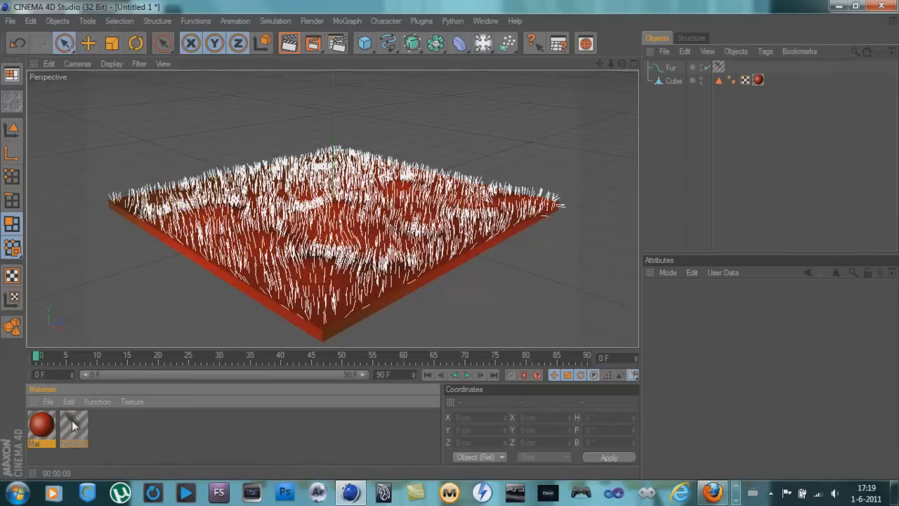
Step: Set the Mat gradient's turbulence octaves to 4.2 and close the editor
double_click(73, 427)
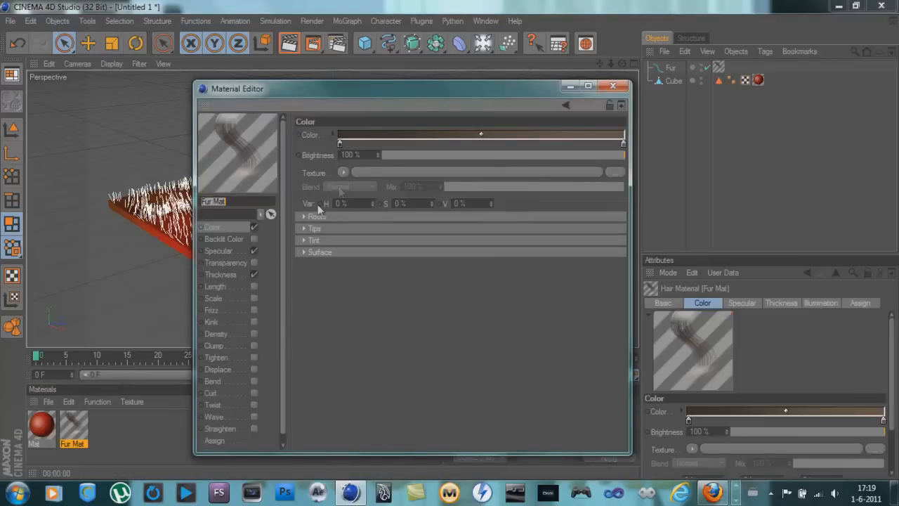
mouse_move(612, 86)
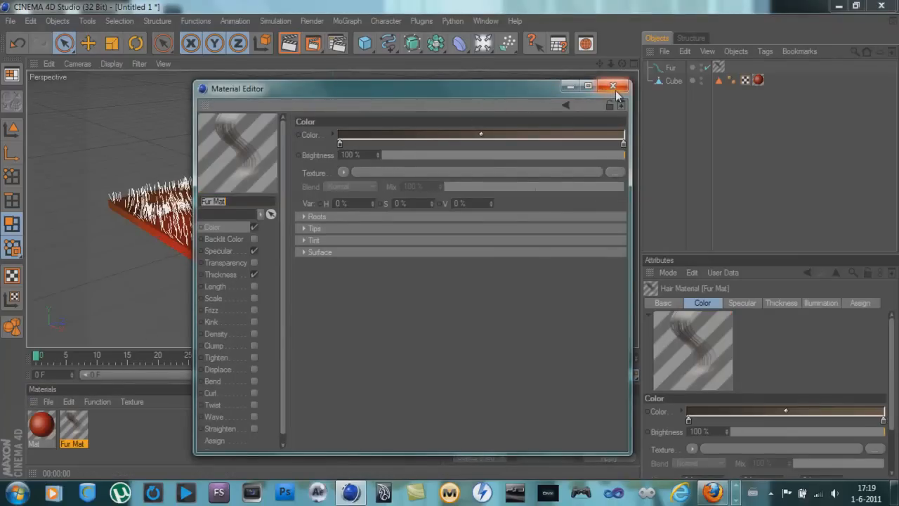
left_click(612, 85)
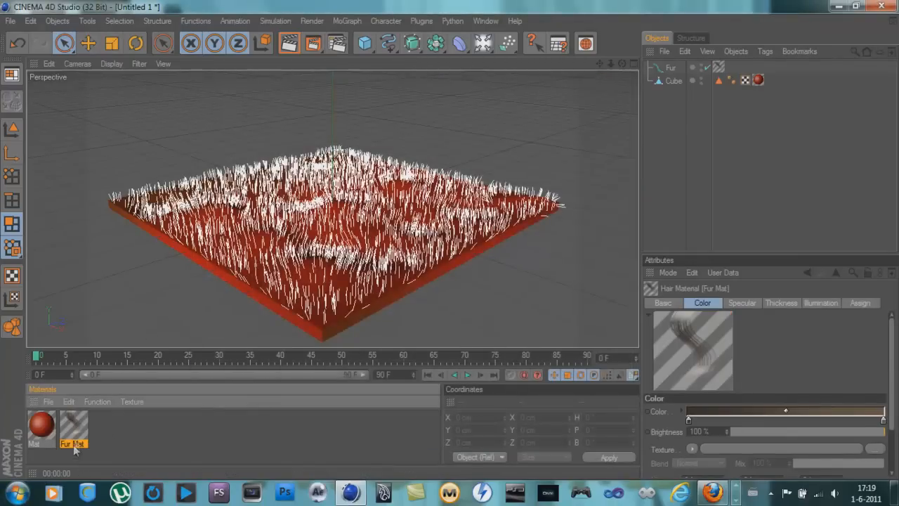
double_click(41, 427)
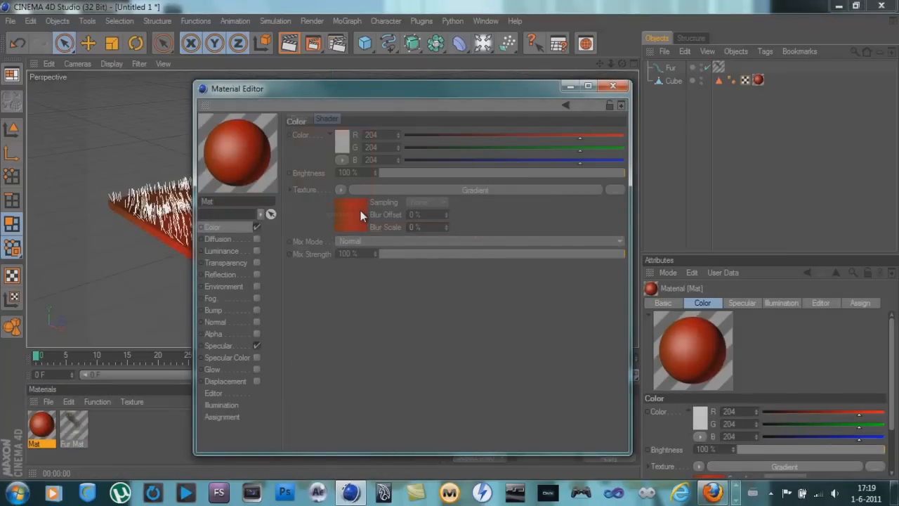
left_click(326, 118)
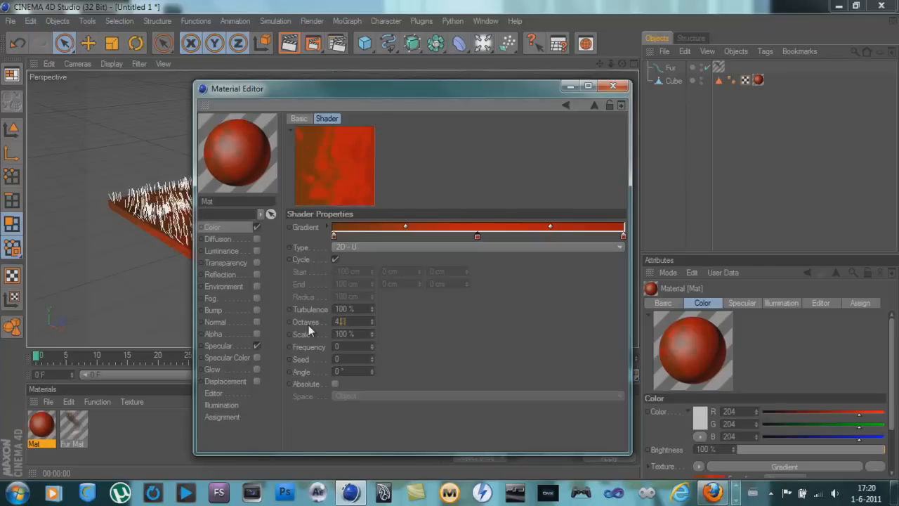
type("42")
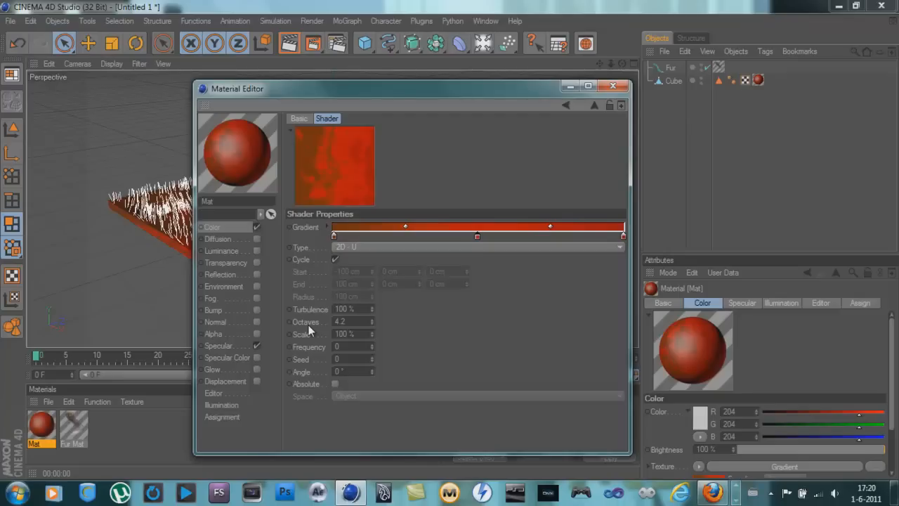
mouse_move(358, 386)
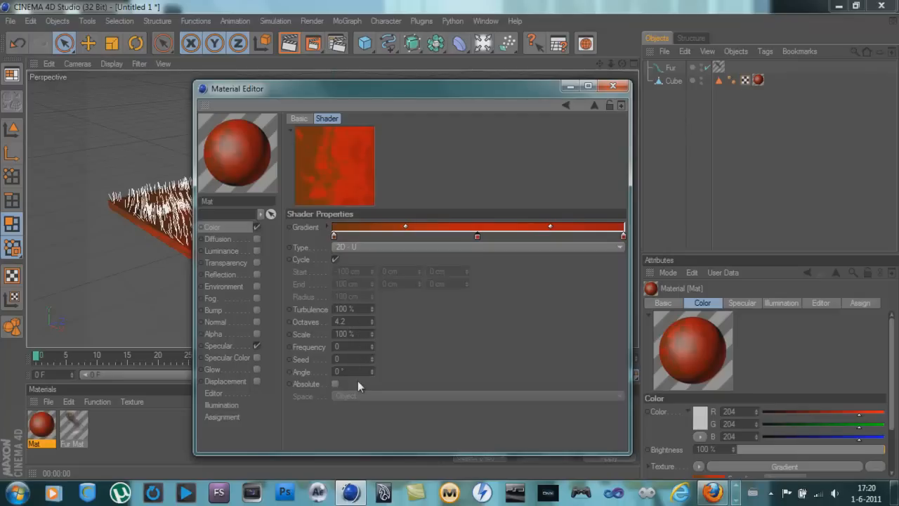
mouse_move(599, 110)
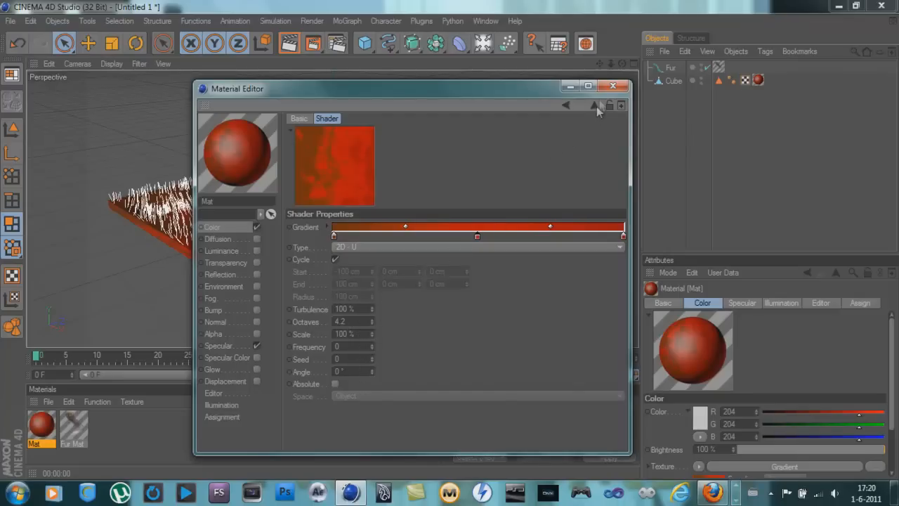
left_click(612, 86)
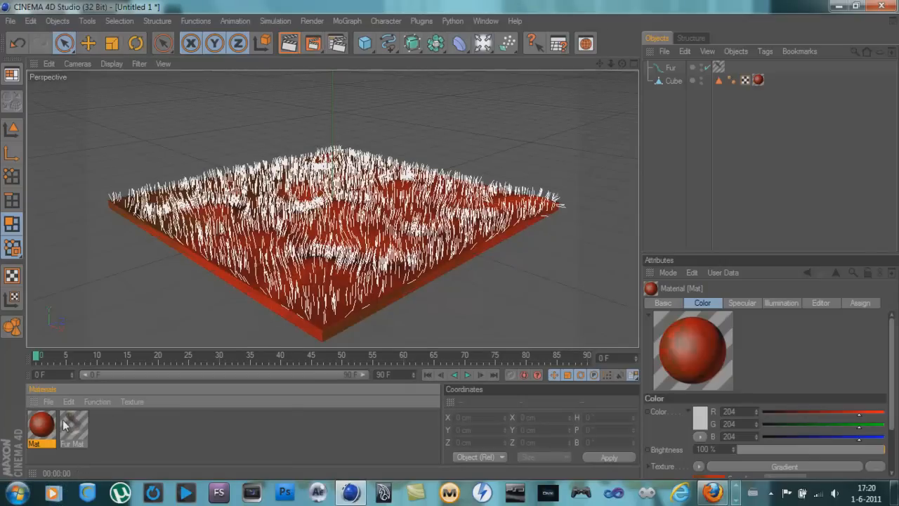
Step: Set the Fur Mat's first gradient stop to a bright green
double_click(74, 428)
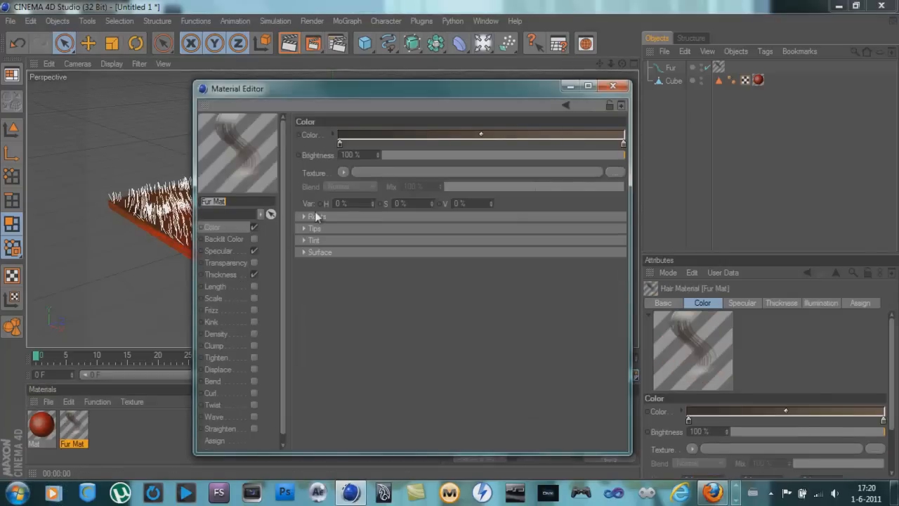
left_click(480, 135)
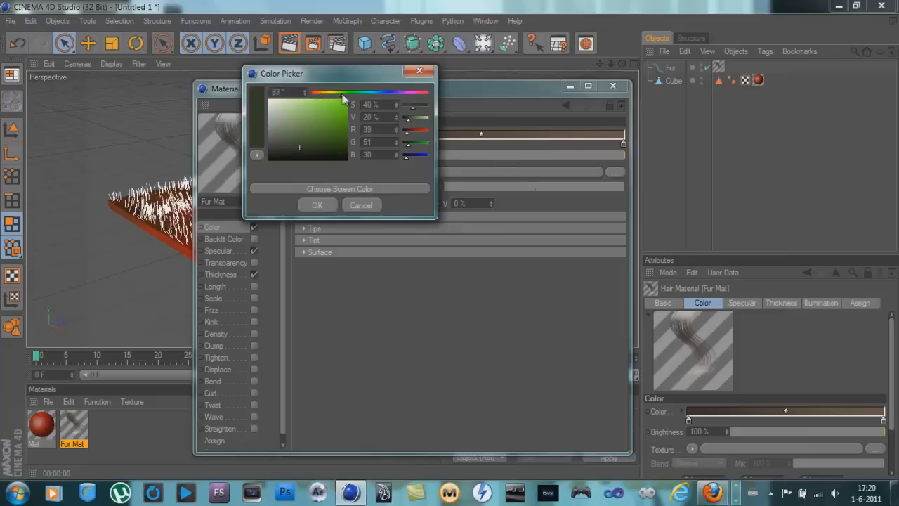
left_click(344, 101)
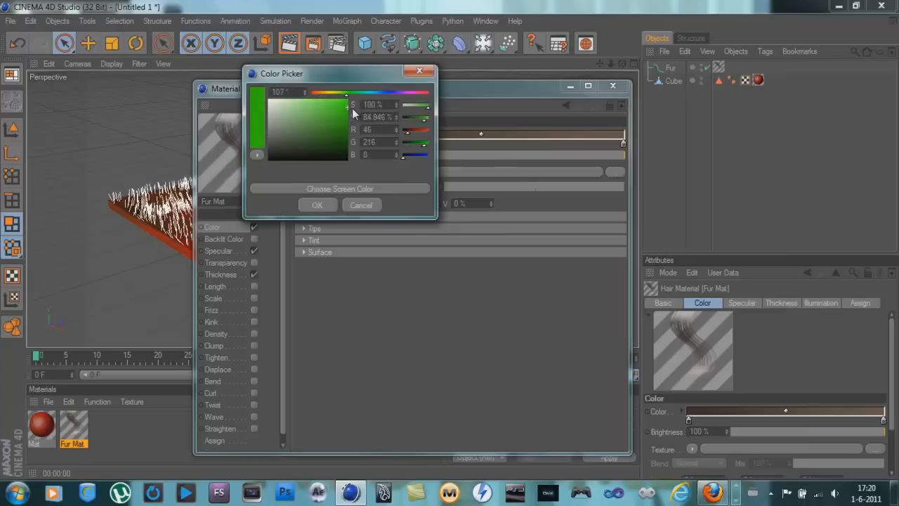
left_click(357, 118)
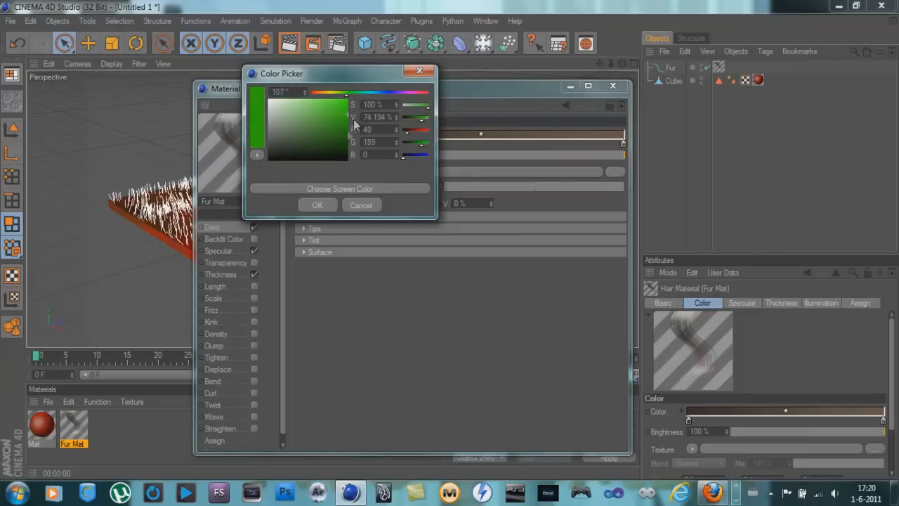
left_click(317, 206)
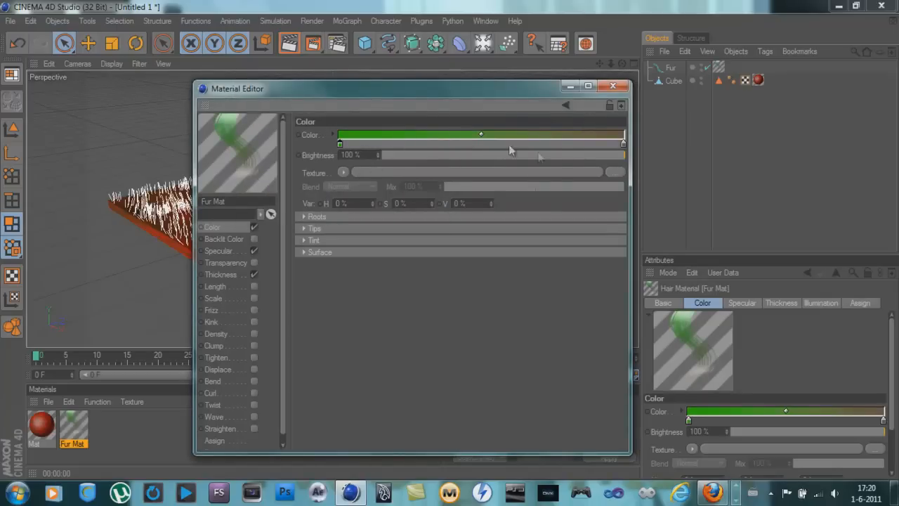
mouse_move(624, 149)
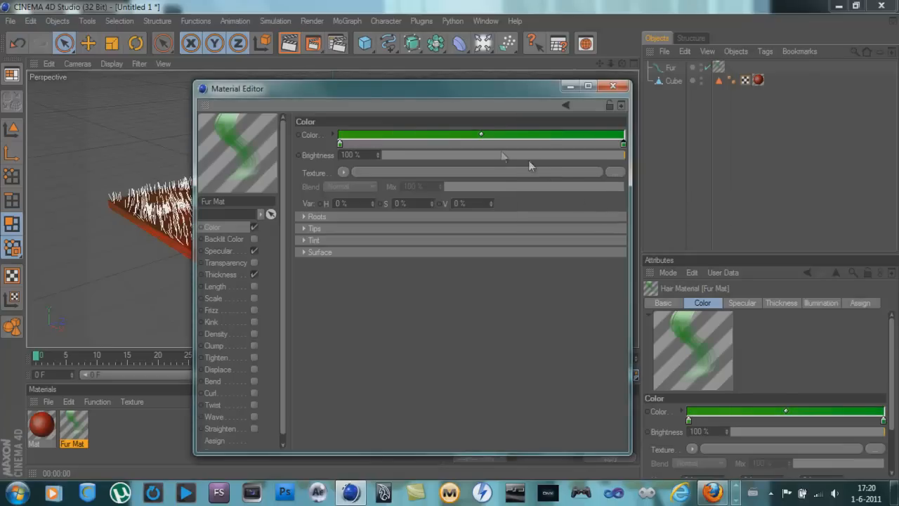
mouse_move(485, 145)
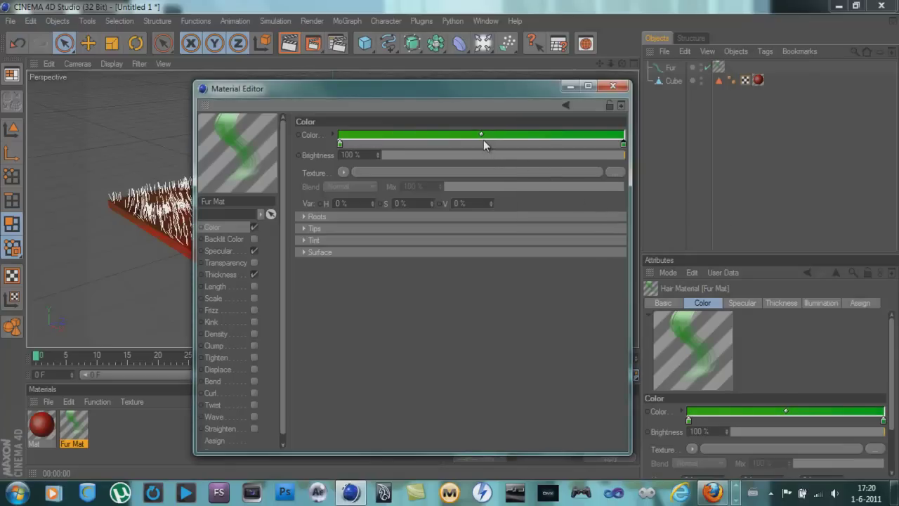
Step: Set the other gradient stop to green and close the fur material editor
left_click(480, 134)
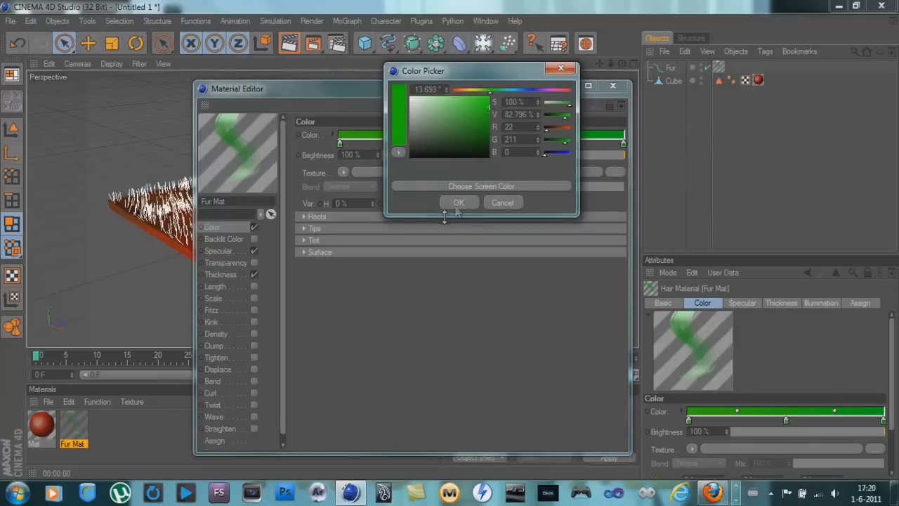
left_click(458, 202)
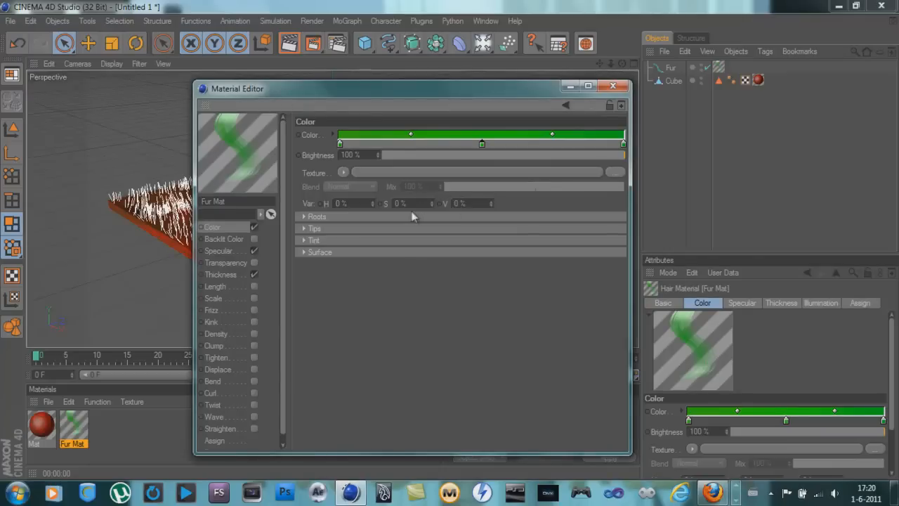
left_click(612, 86)
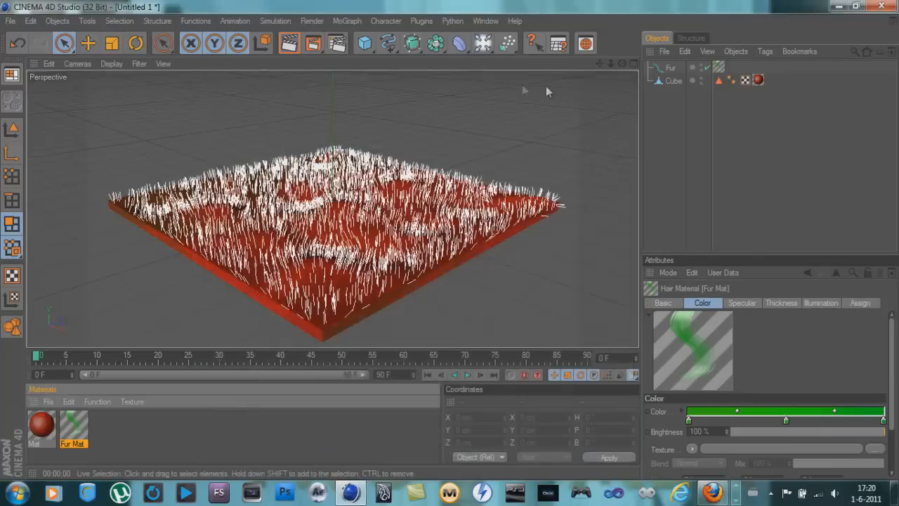
mouse_move(289, 44)
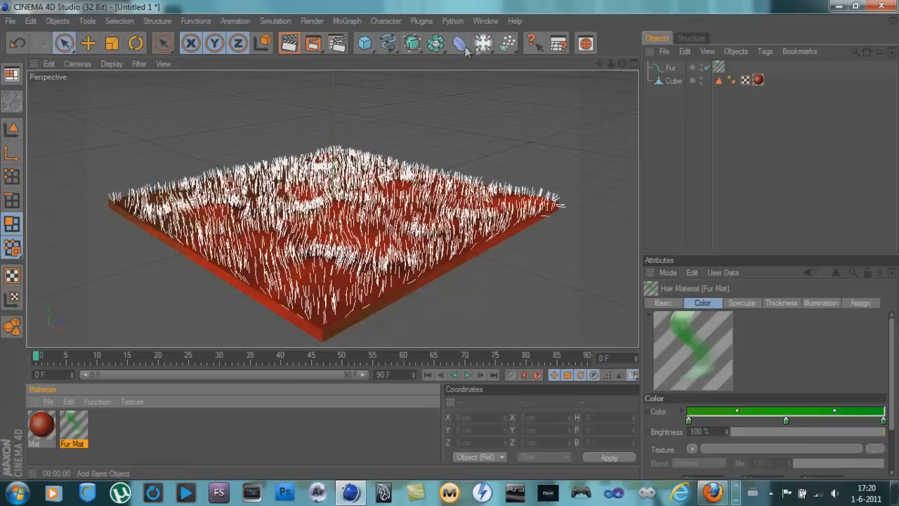
mouse_move(289, 43)
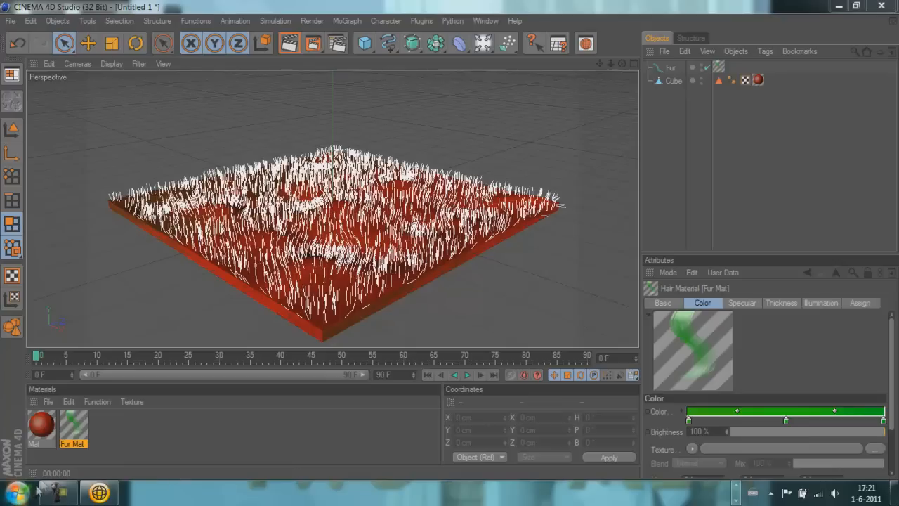
Step: Render the active perspective view showing green fur on the red ground
left_click(59, 492)
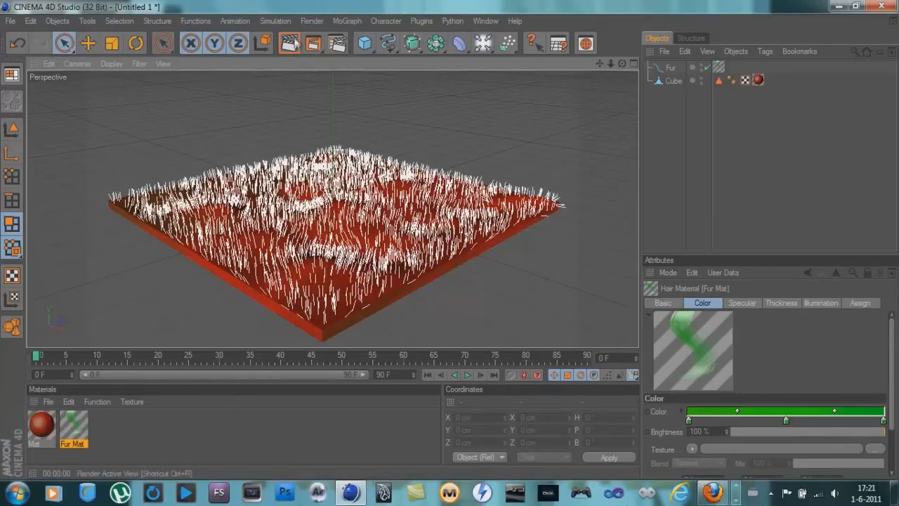
left_click(290, 44)
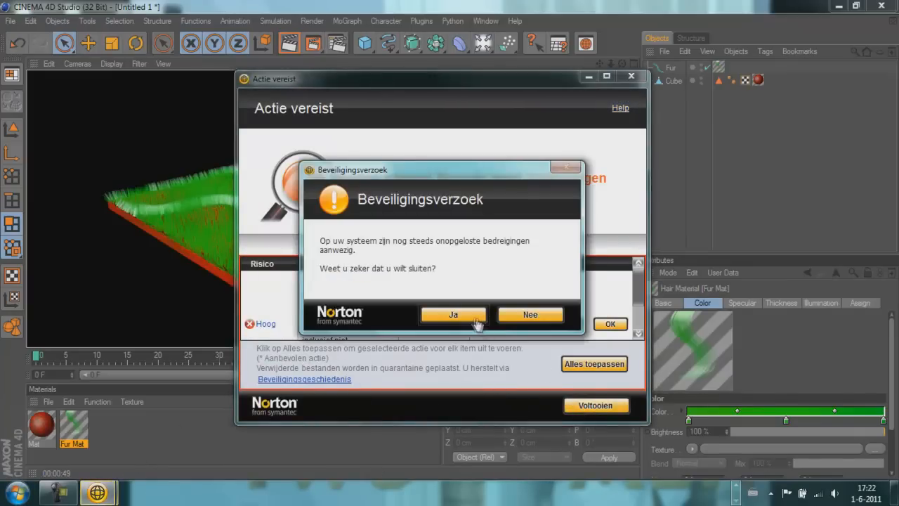
Step: Confirm closing the Norton threat alert with Ja
left_click(452, 315)
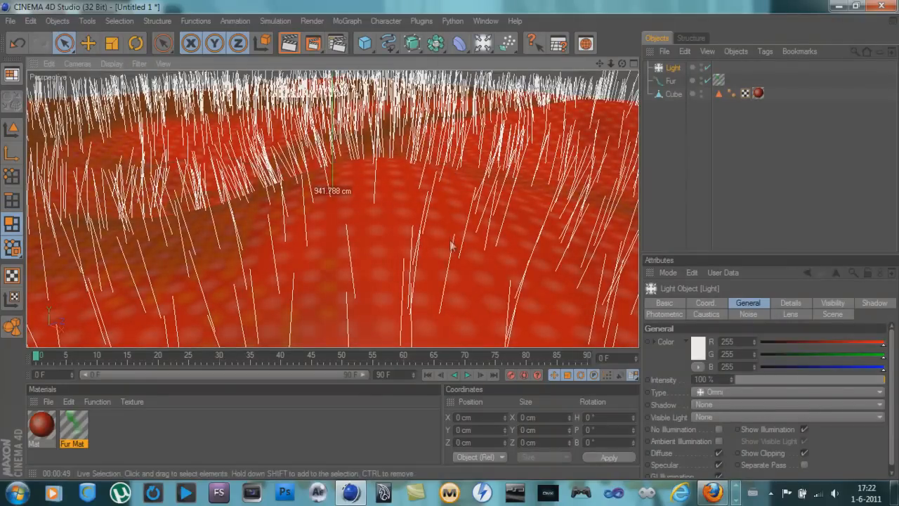
mouse_move(449, 246)
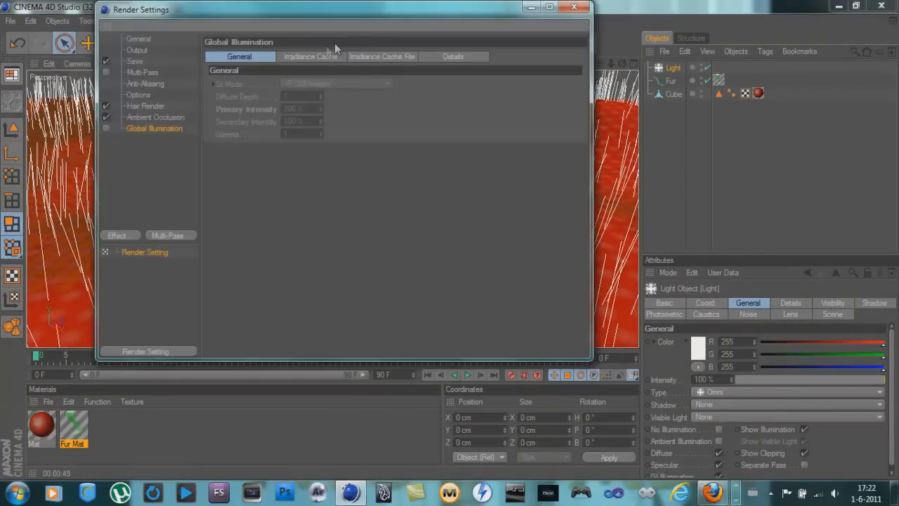
Step: Enable Global Illumination at 200% primary intensity and close Render Settings
left_click(107, 129)
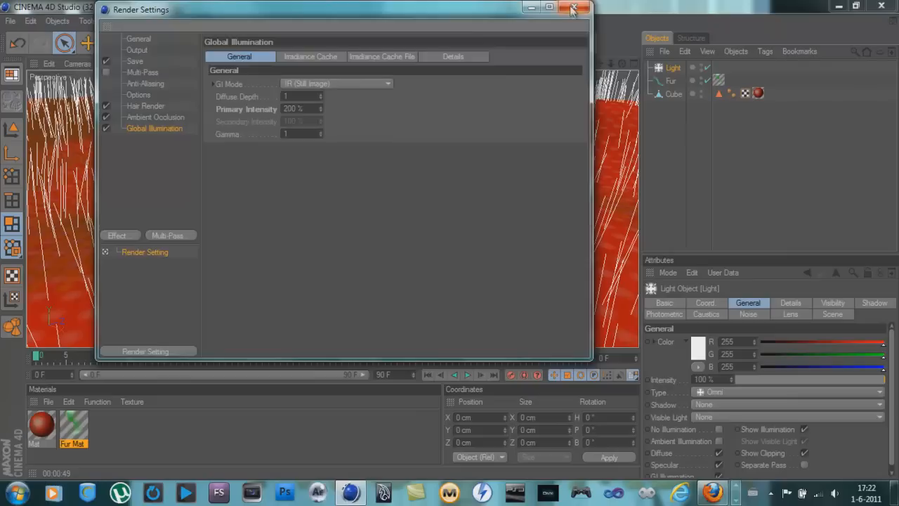
left_click(576, 8)
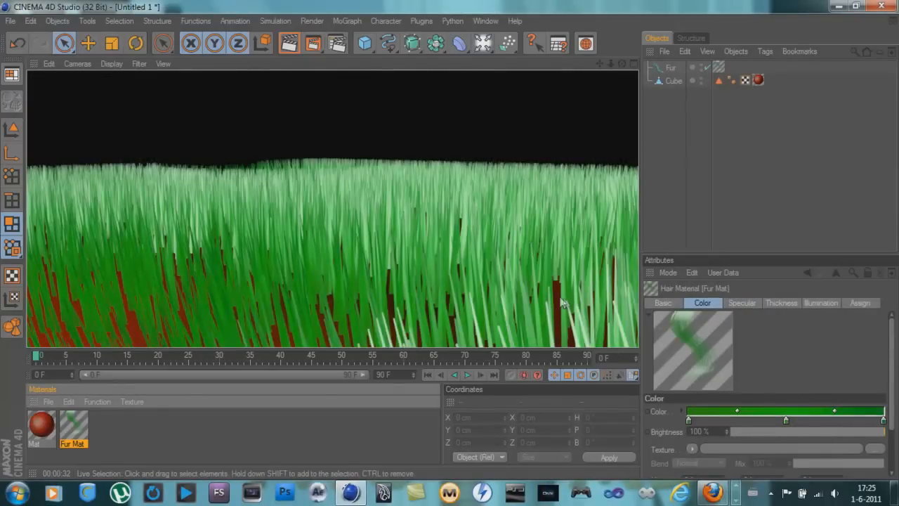
mouse_move(406, 295)
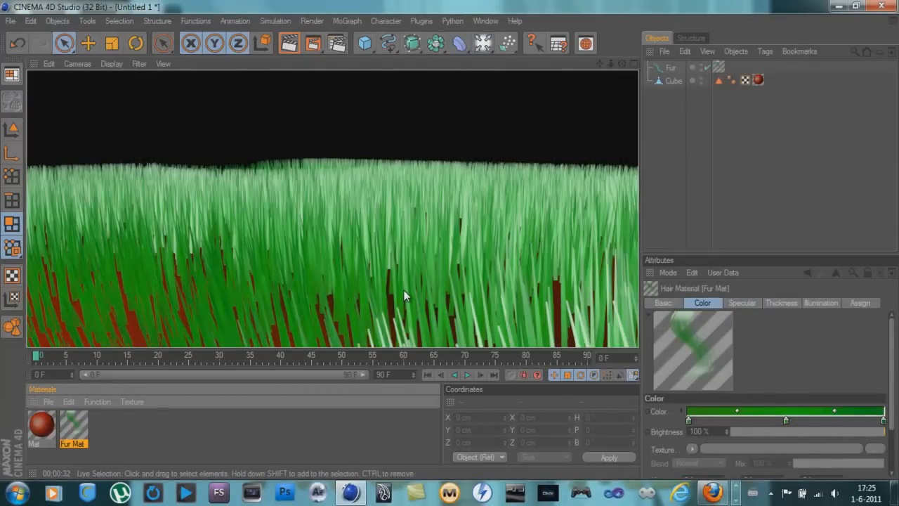
mouse_move(166, 152)
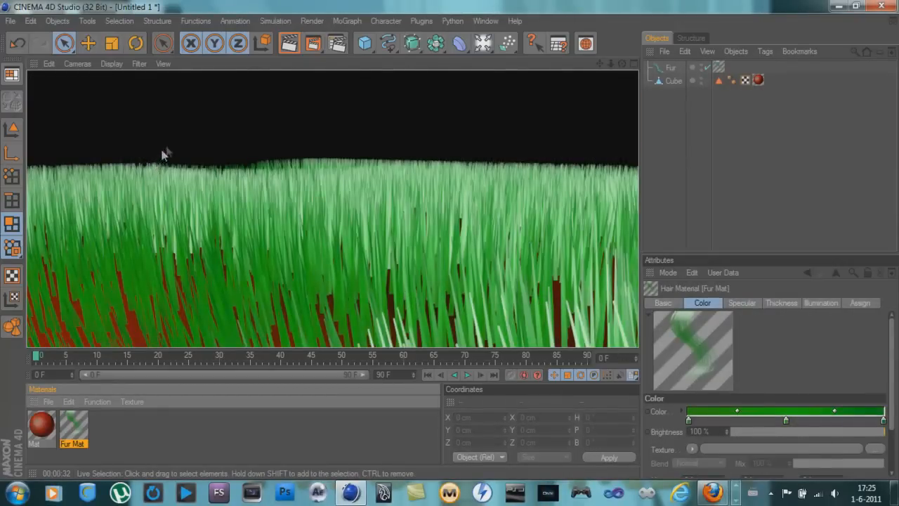